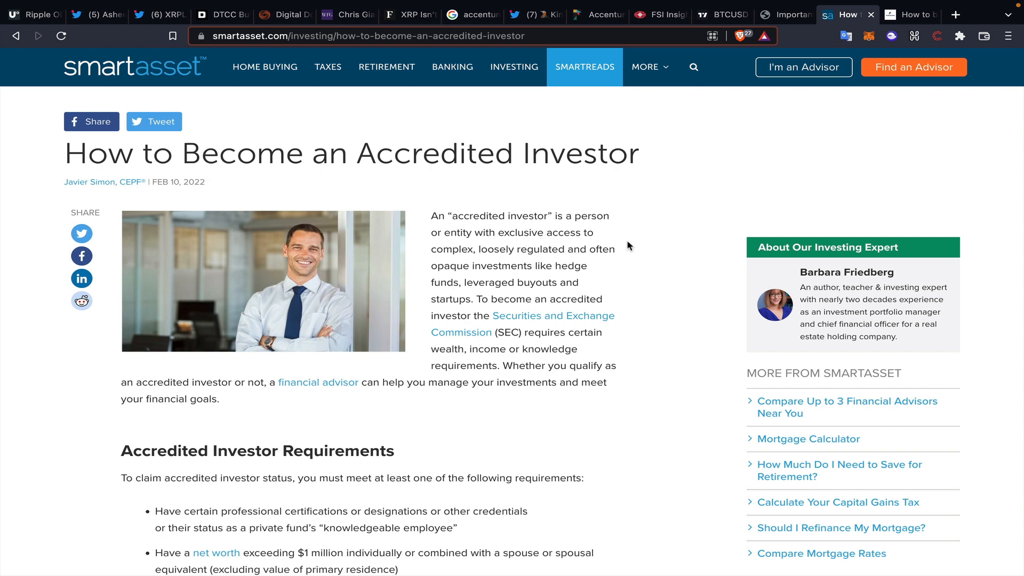
mouse_move(681, 230)
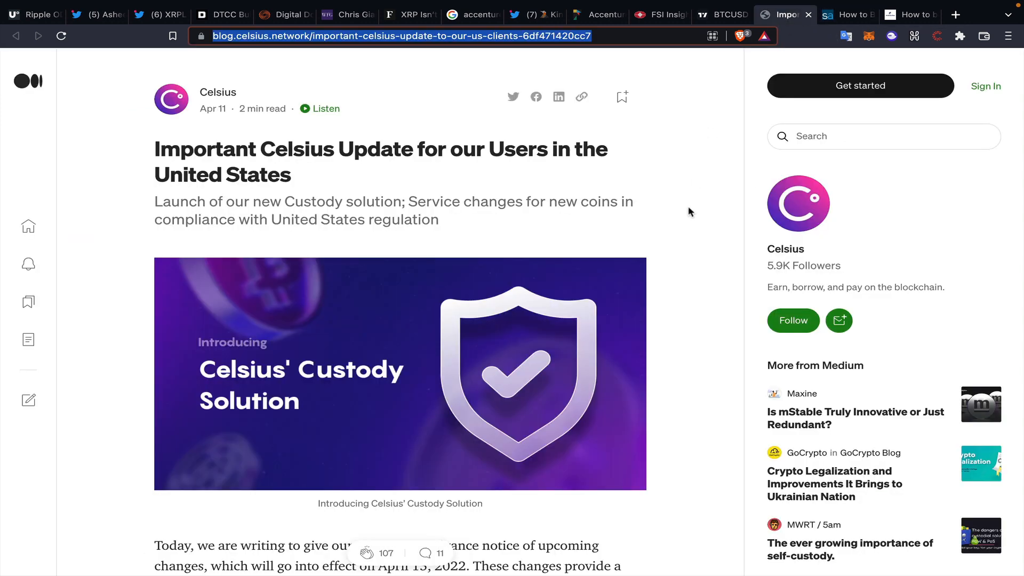
mouse_move(138, 70)
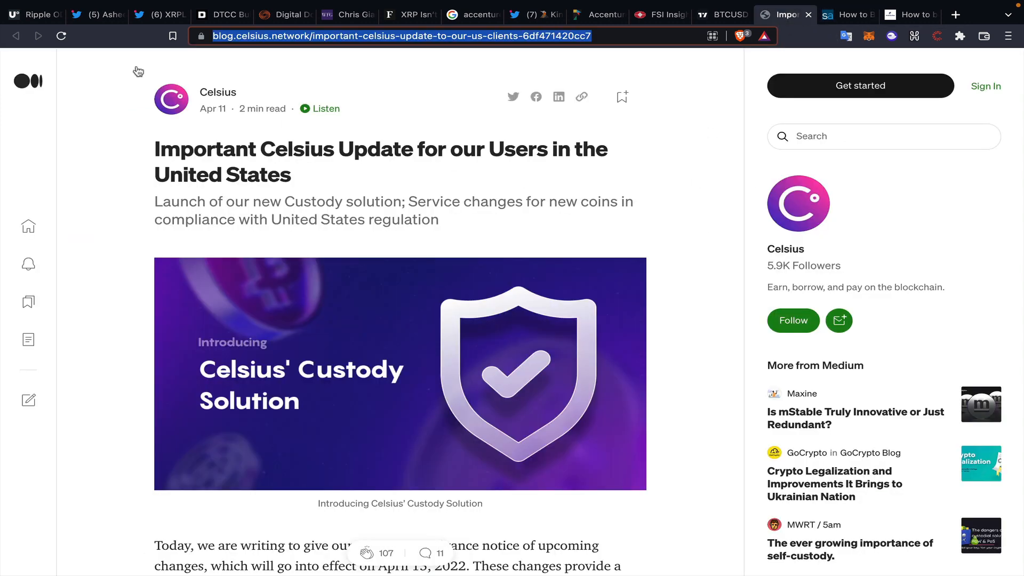
Switch to the U.Today Ripple ODL vs Lightning Network article and scroll through it
left_click(29, 15)
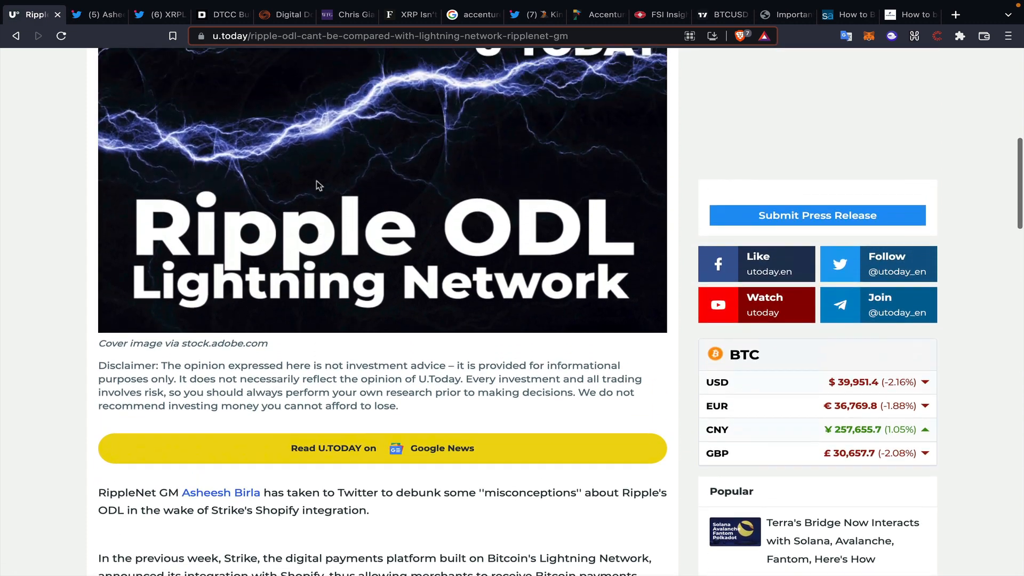
scroll("up", 3)
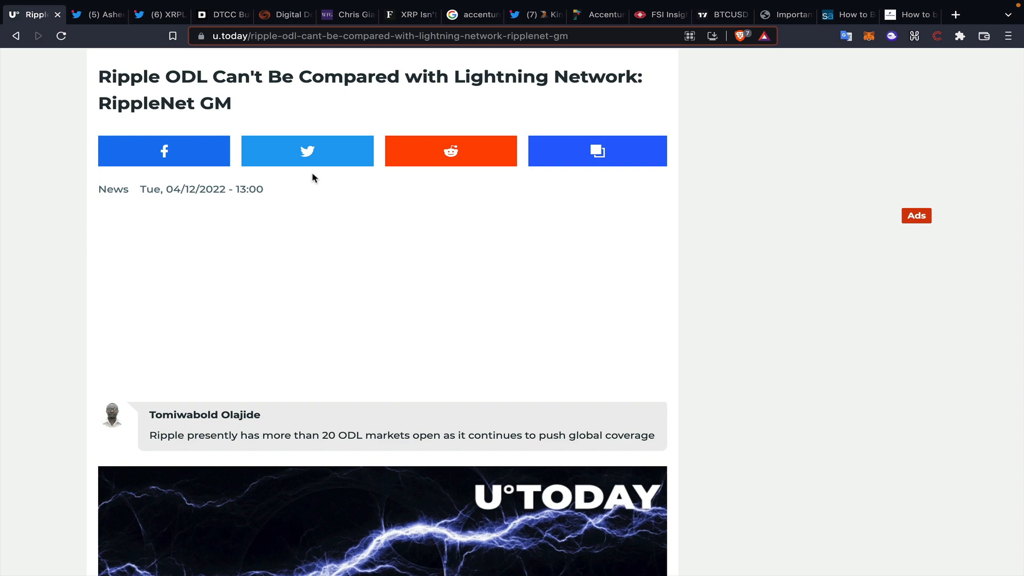
scroll("down", 3)
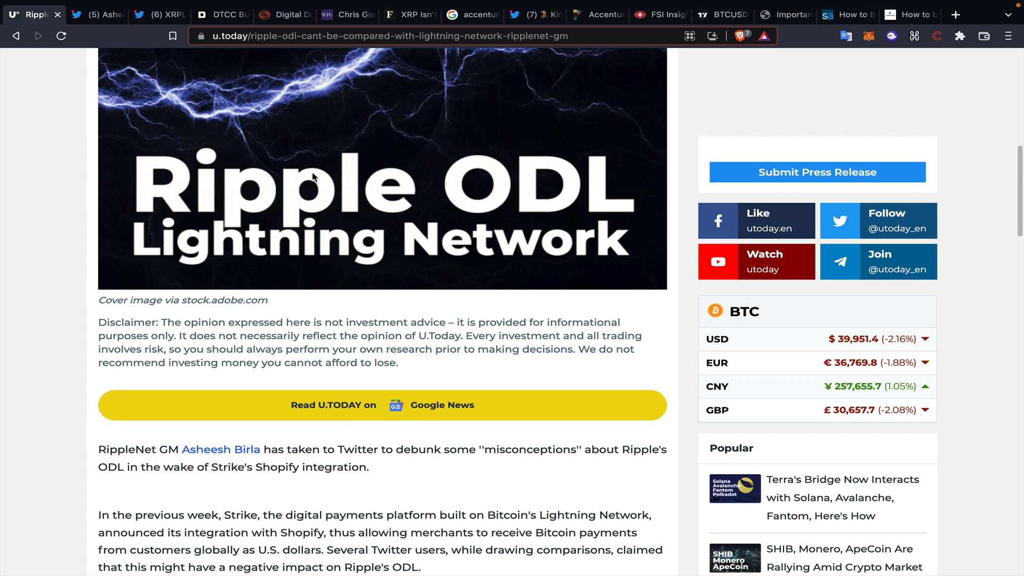
scroll("down", 3)
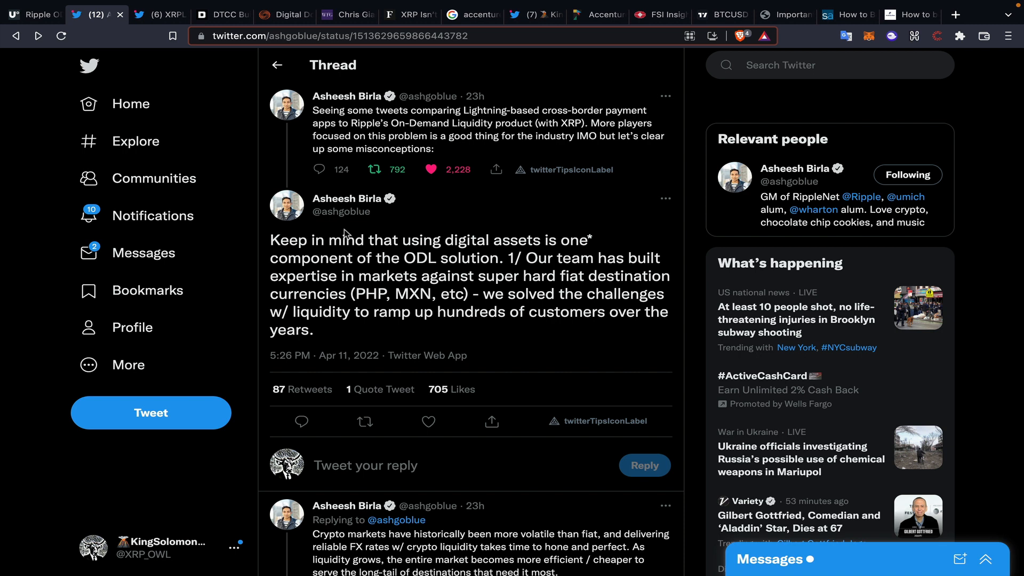
mouse_move(315, 186)
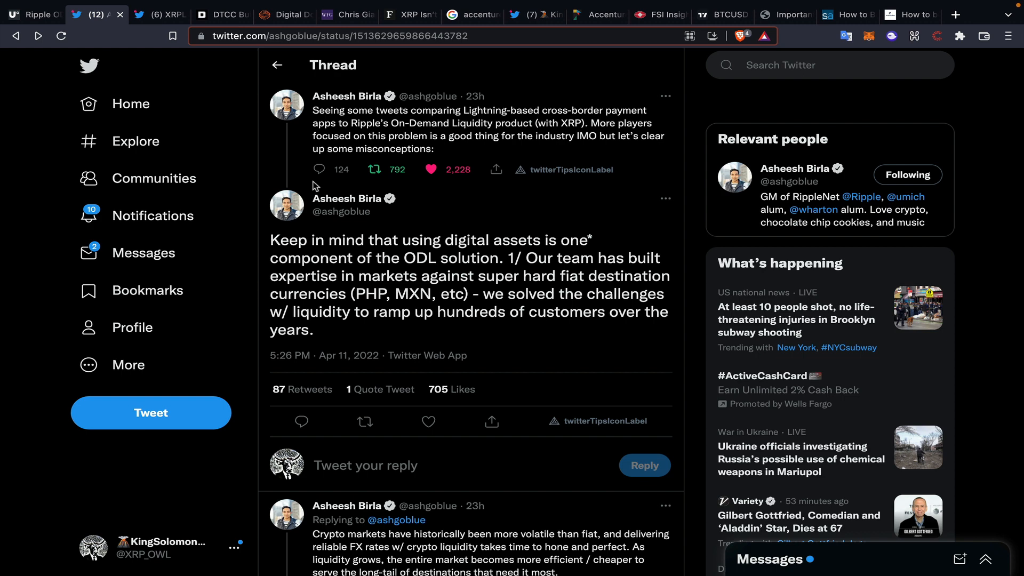
mouse_move(314, 208)
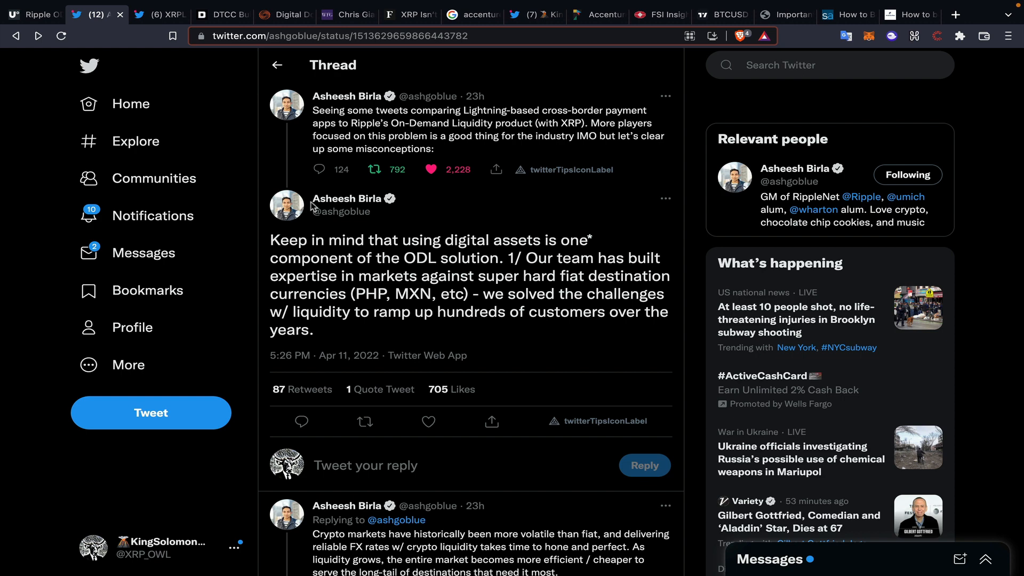
Scroll Asheesh Birla's ODL thread down to the exchange-count and market-cap charts tweet
scroll("down", 3)
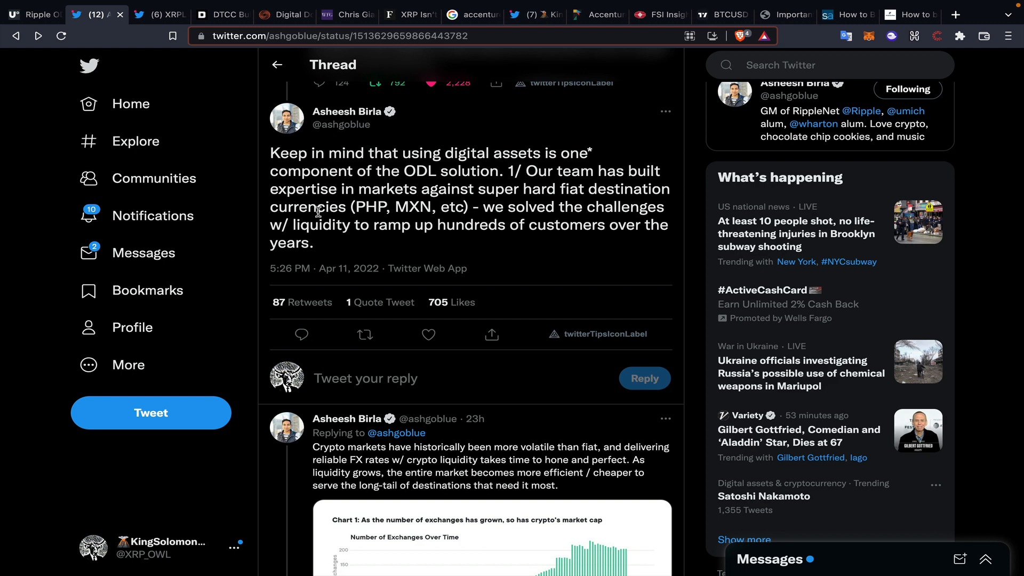
scroll("down", 3)
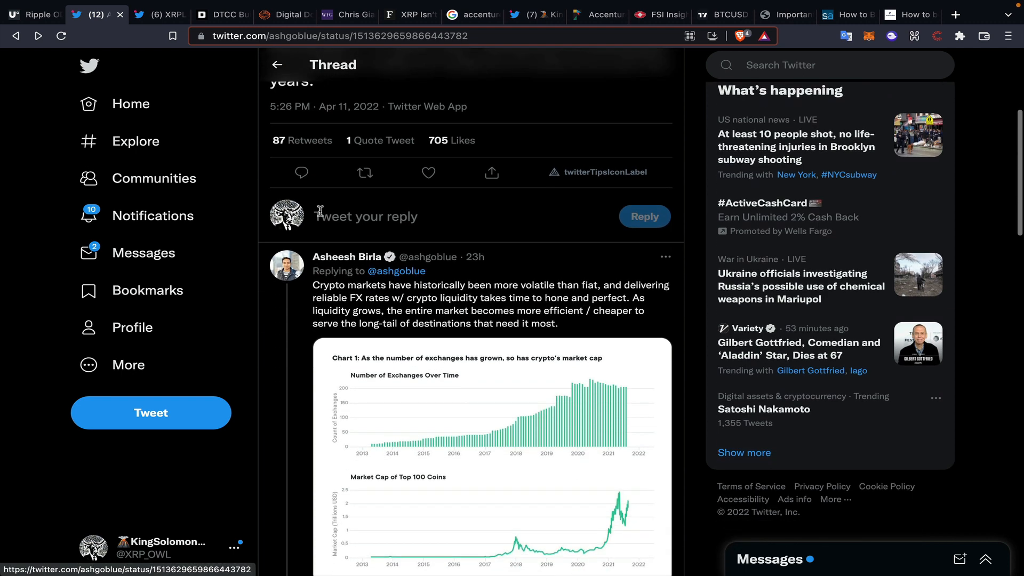
scroll("down", 3)
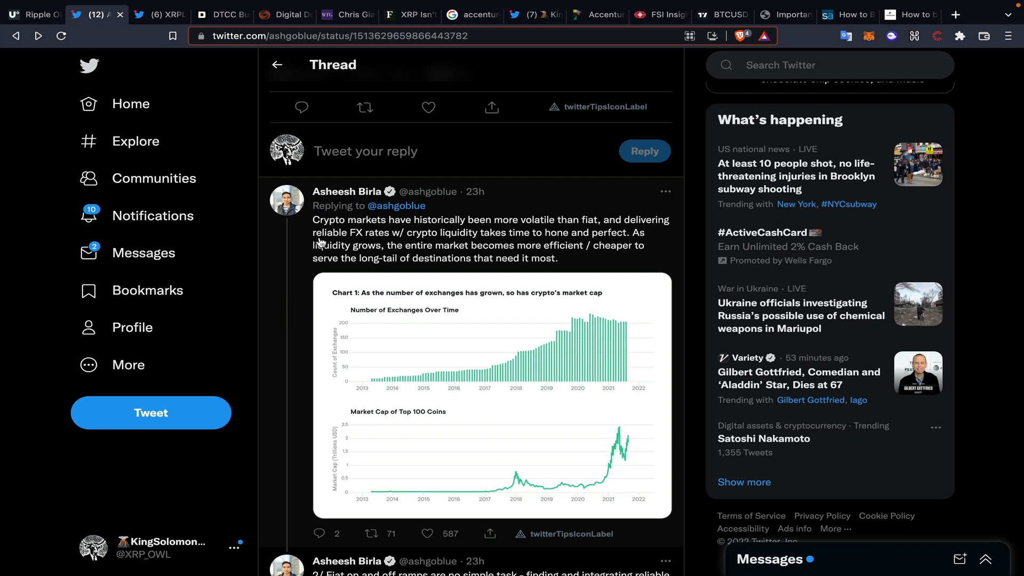
mouse_move(318, 246)
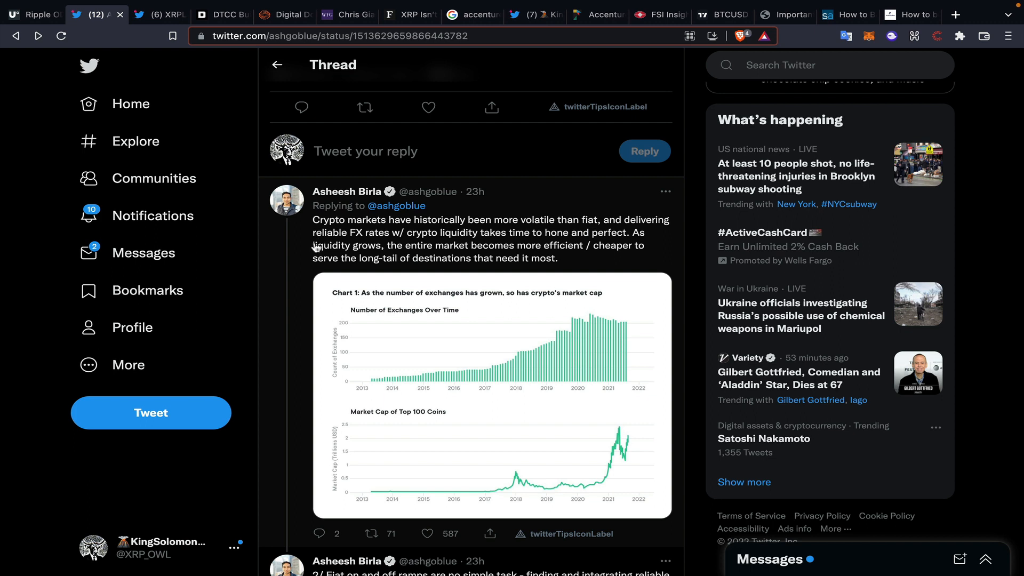
mouse_move(312, 253)
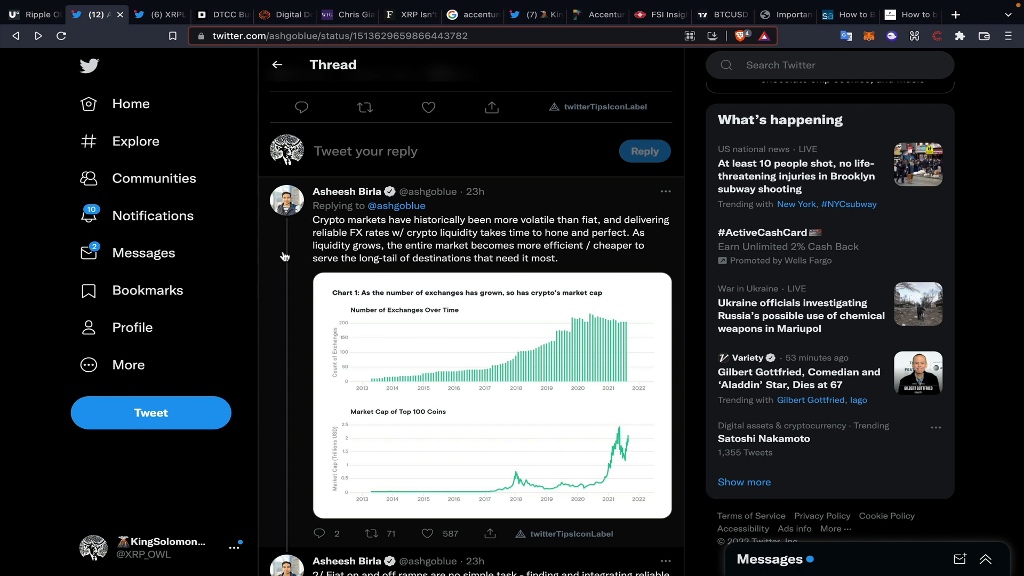
scroll("down", 3)
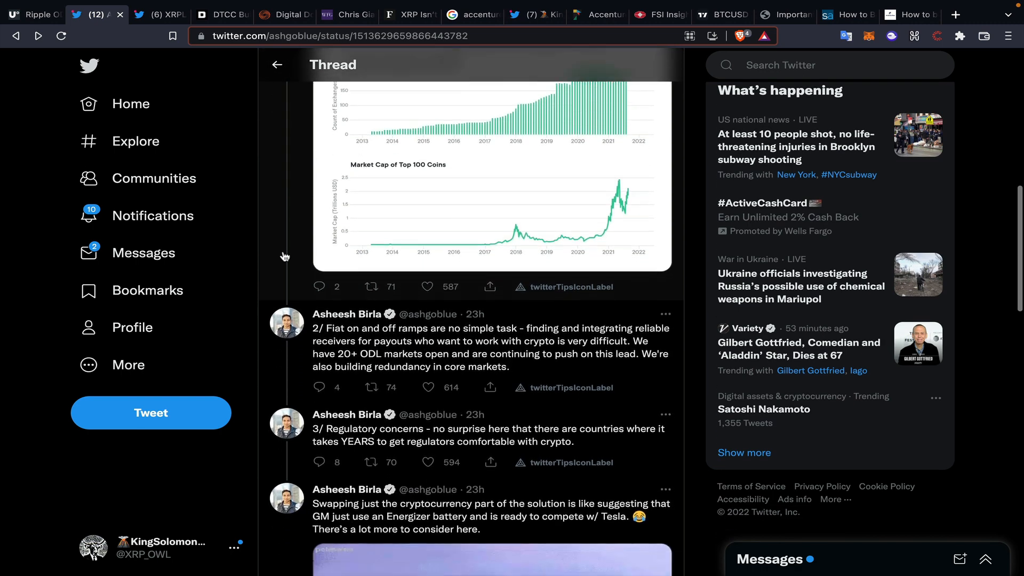
scroll("down", 3)
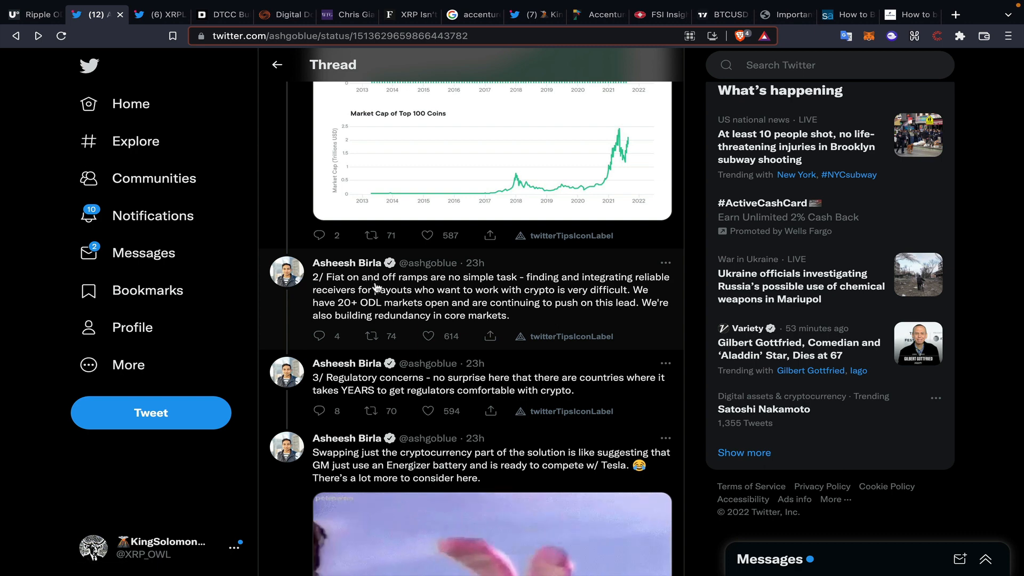
scroll("down", 3)
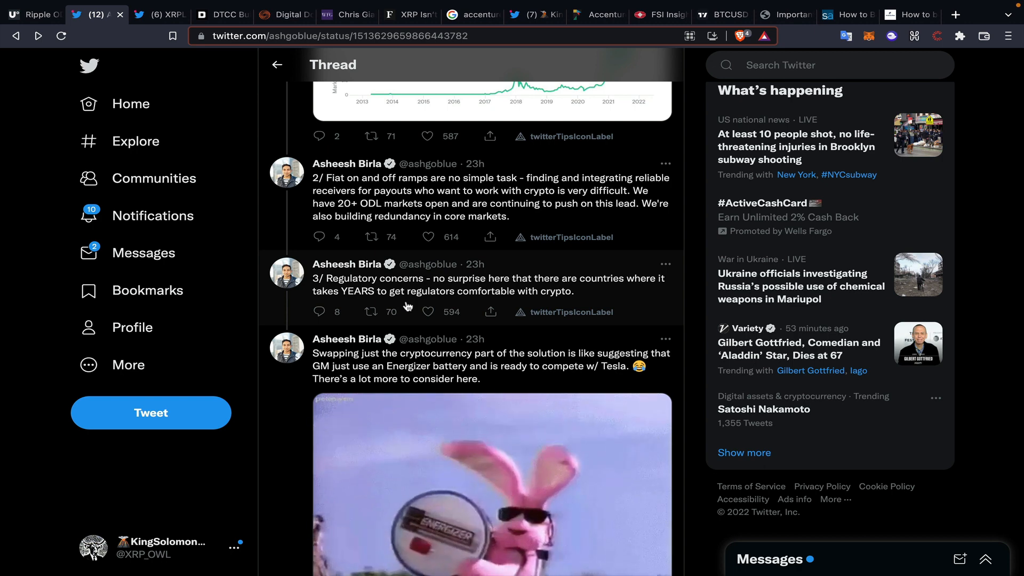
scroll("down", 3)
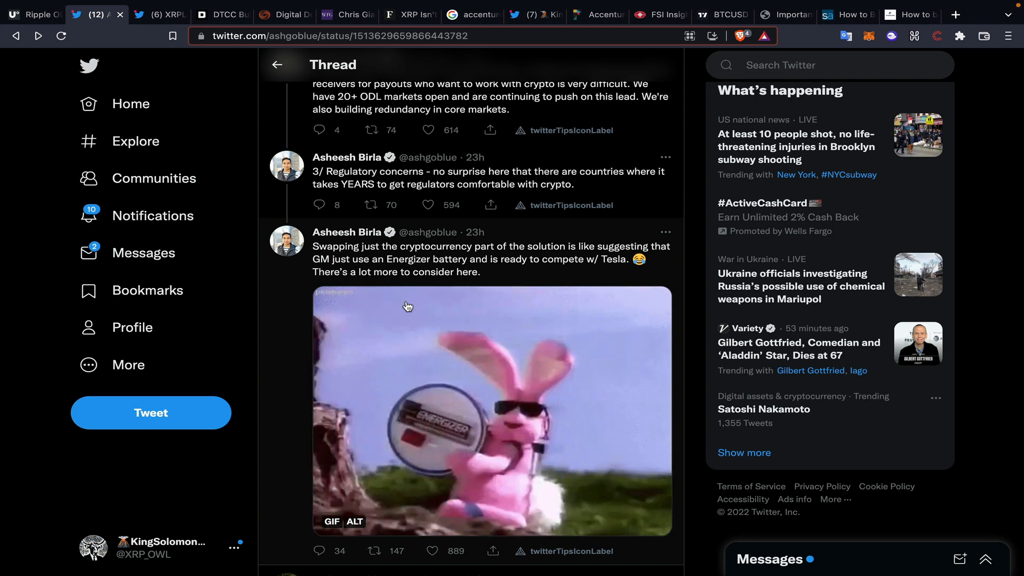
scroll("down", 3)
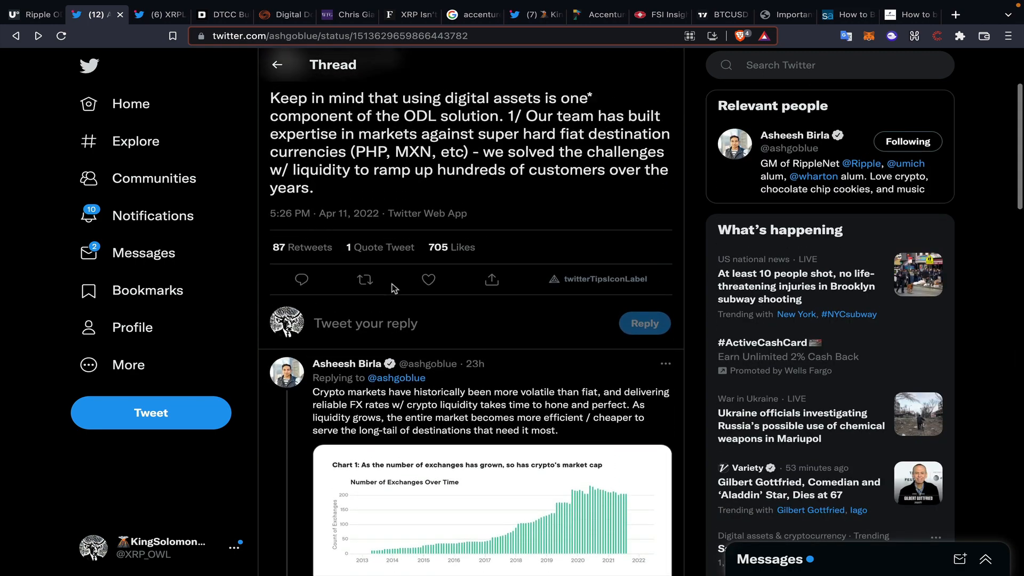
scroll("down", 3)
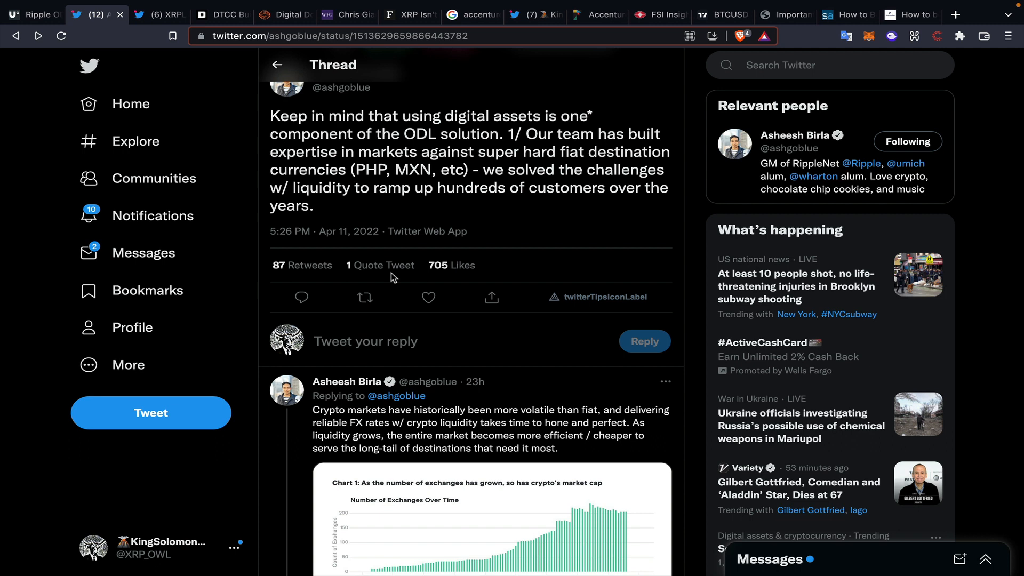
mouse_move(225, 125)
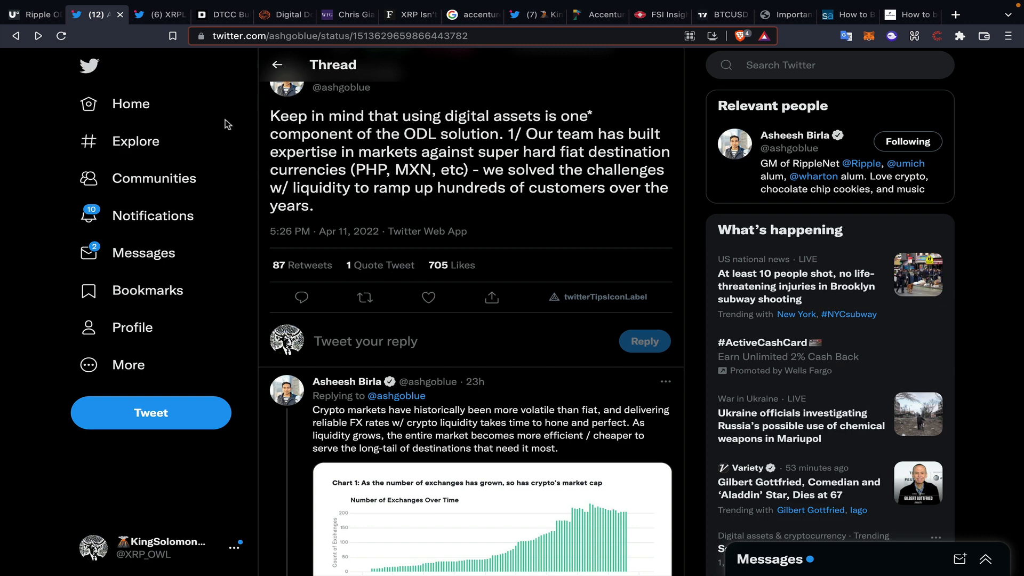
Glance through the XRPL PUNKS profile timeline, then move to DTCC's digital currency press release
left_click(159, 14)
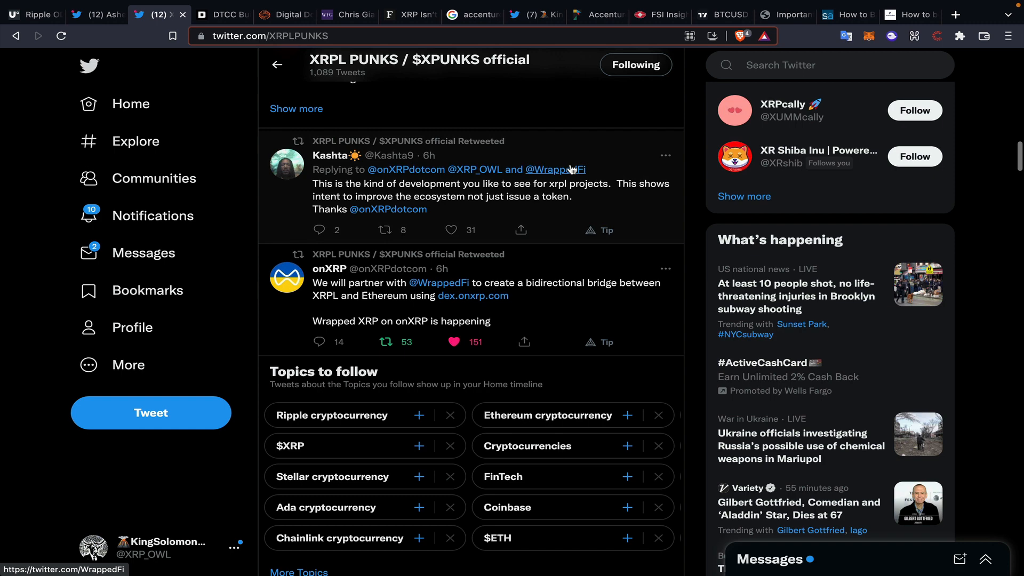
scroll("down", 3)
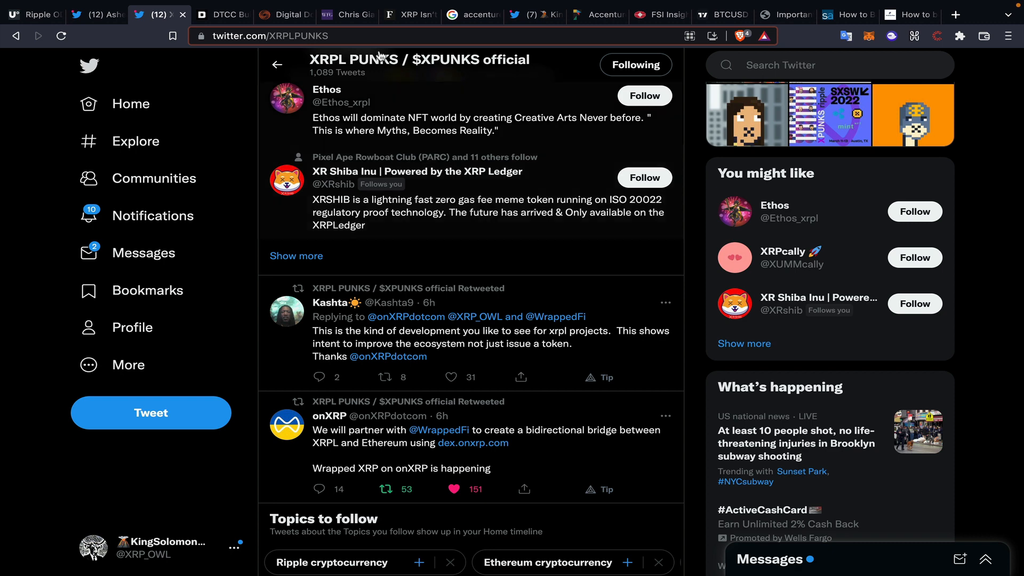
left_click(222, 15)
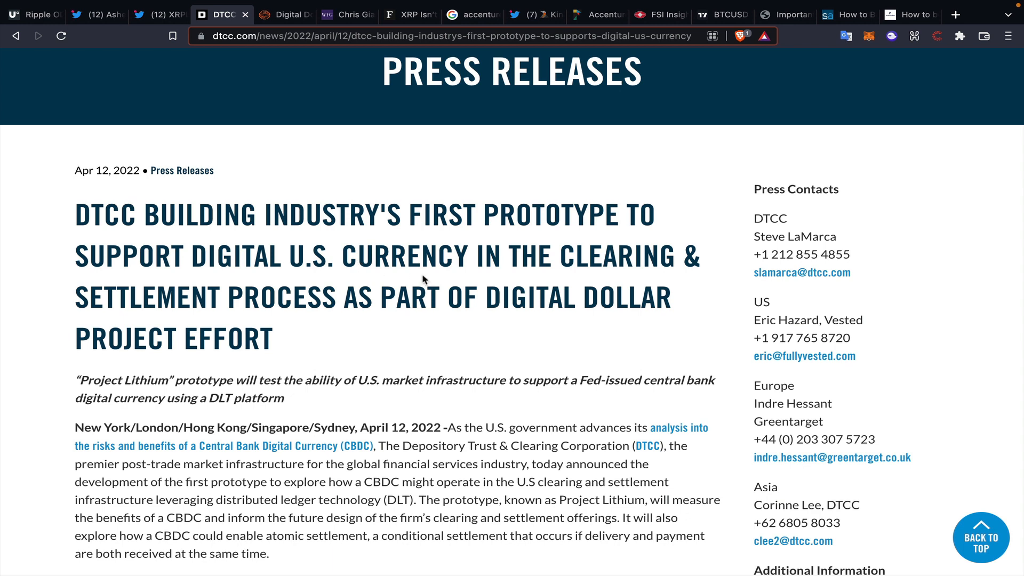
Scroll through DTCC's Project Lithium digital dollar prototype press release
scroll("down", 3)
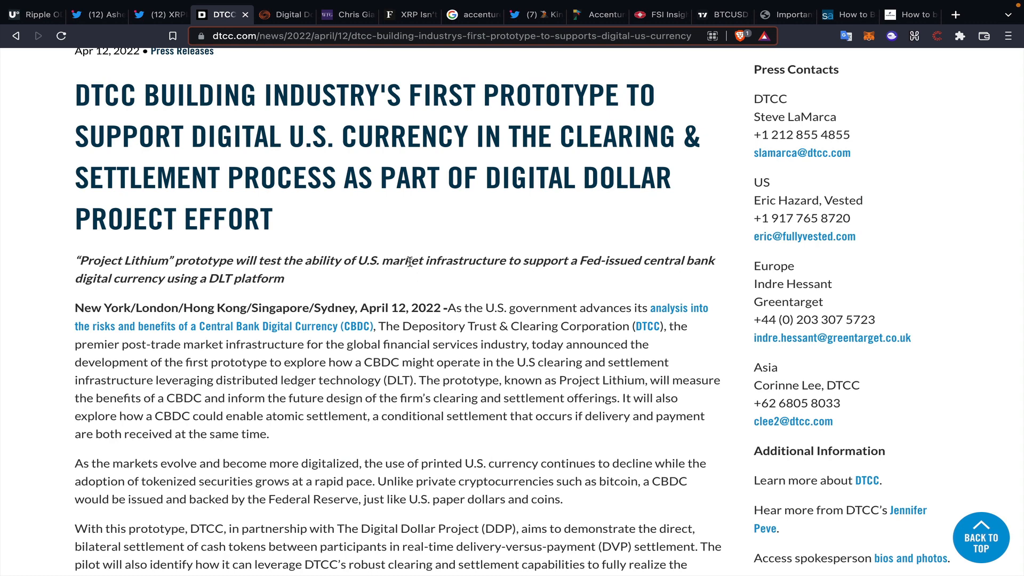
scroll("down", 3)
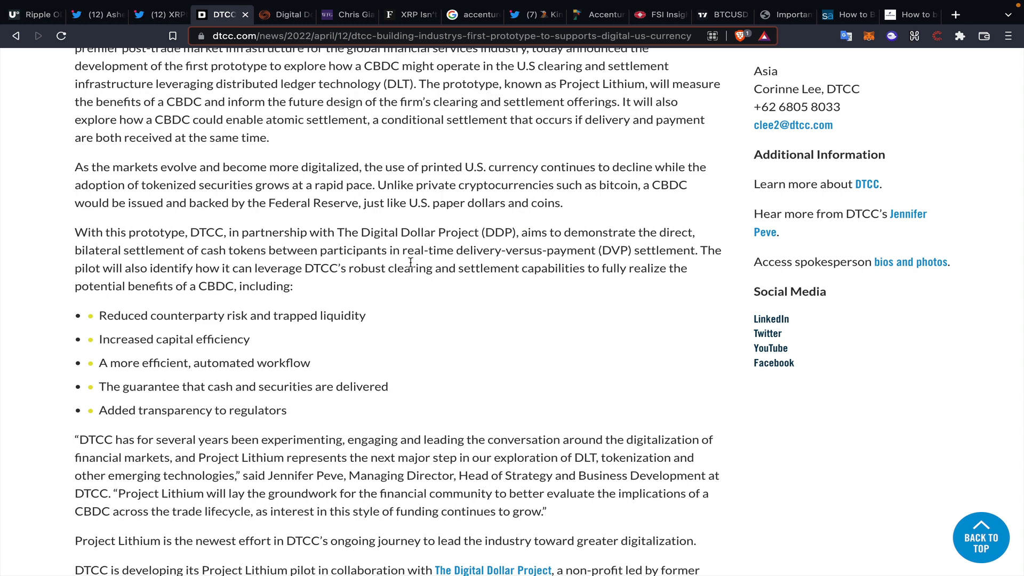
mouse_move(464, 189)
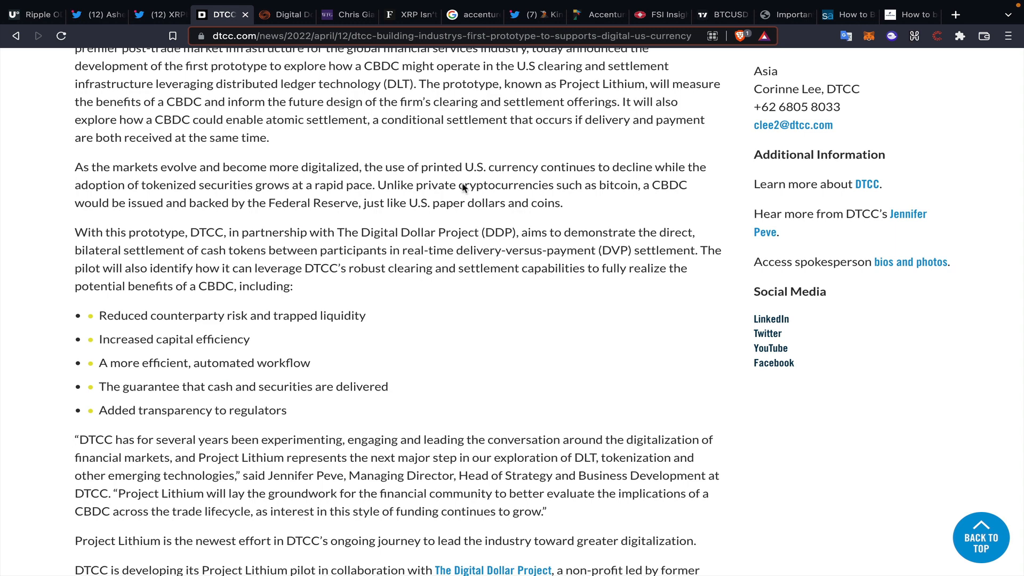
mouse_move(300, 139)
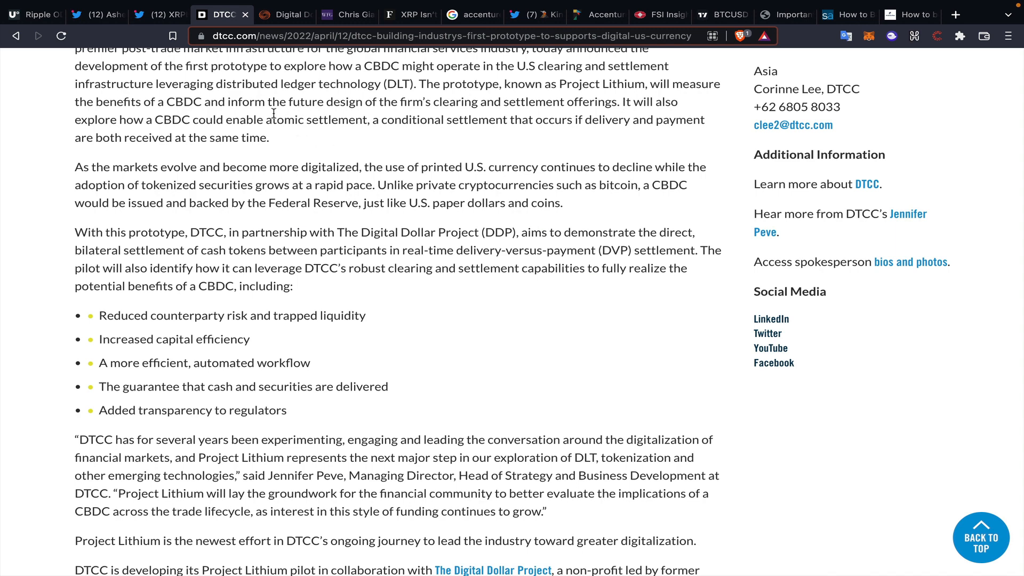
mouse_move(365, 120)
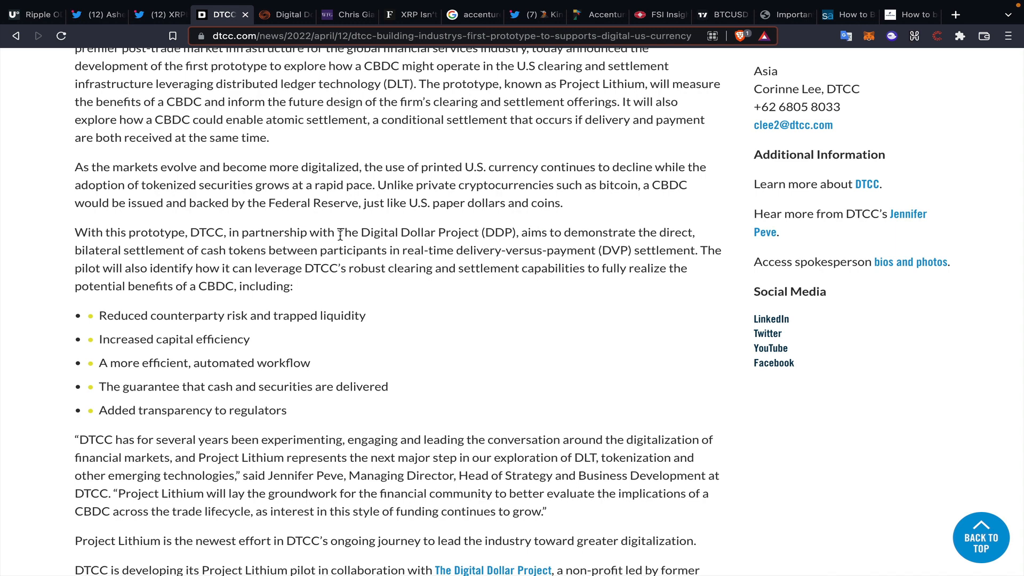
scroll("down", 3)
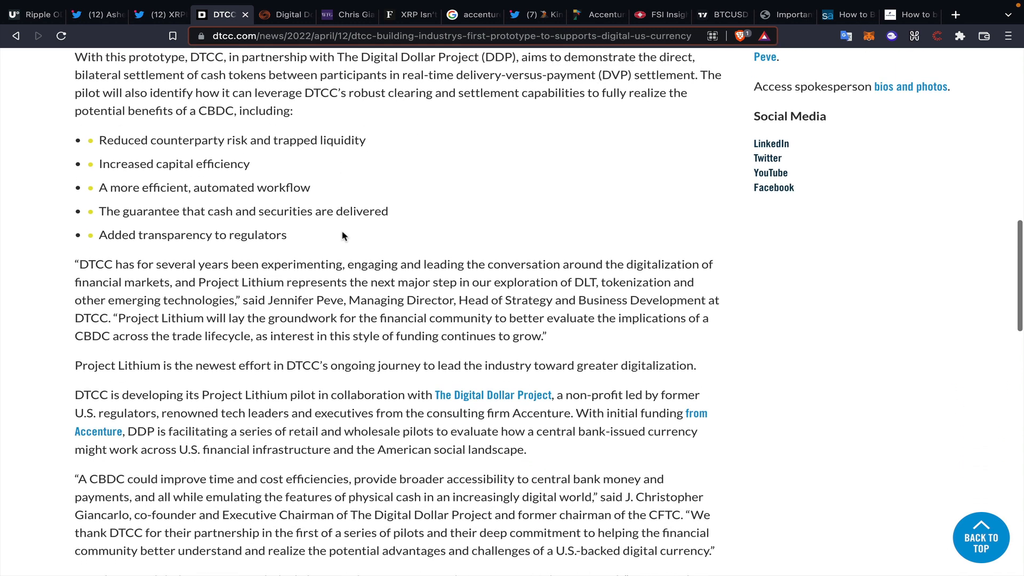
mouse_move(190, 409)
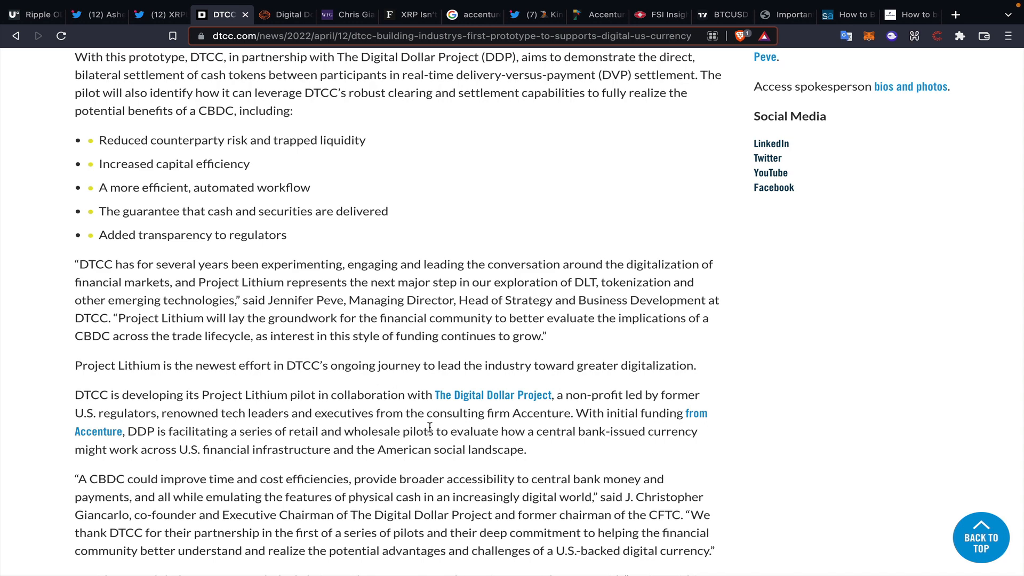
mouse_move(430, 425)
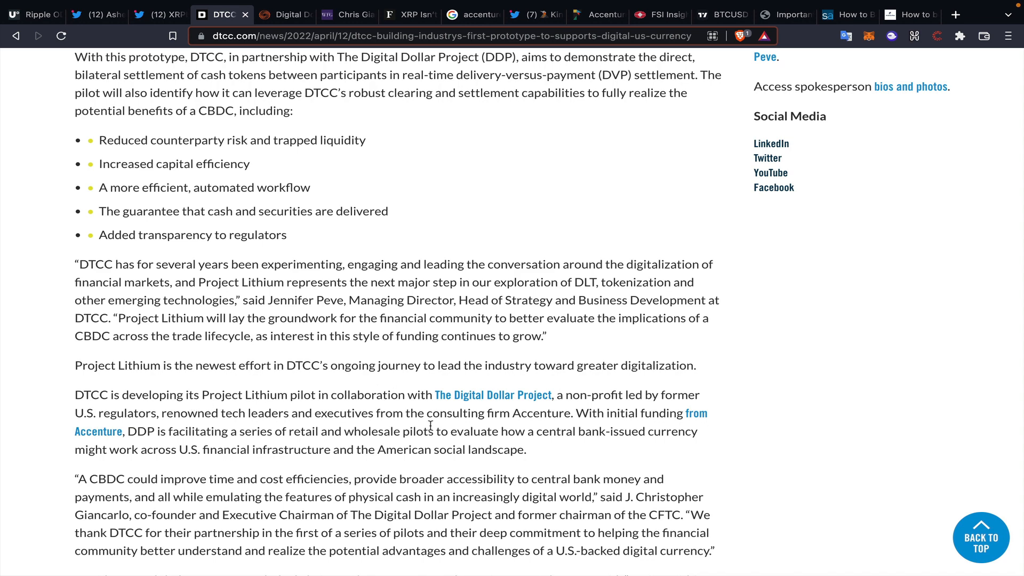
mouse_move(283, 274)
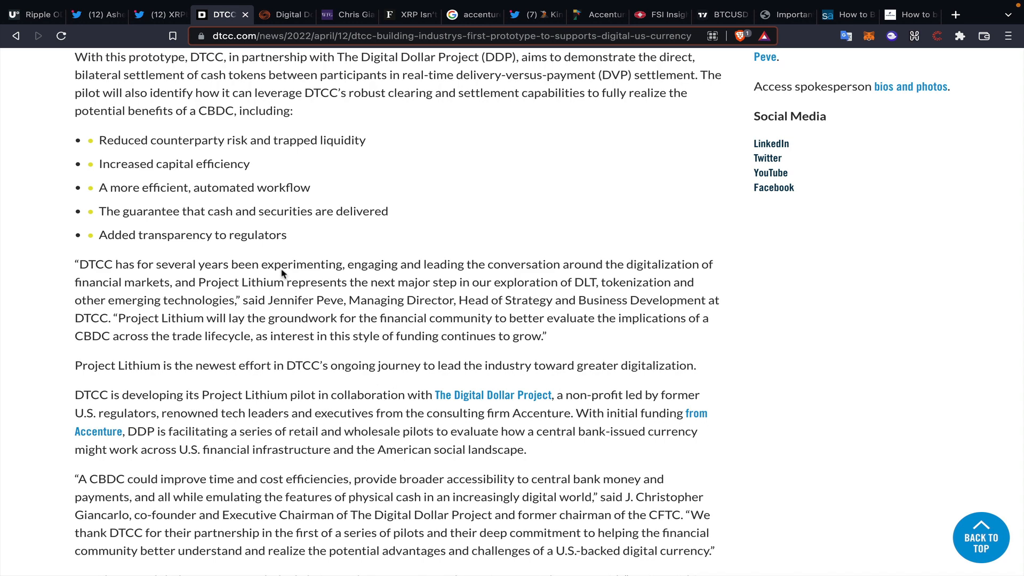
Step through the Reuters and Willkie Farr Digital Dollar pilot articles to the Forbes XRP piece
left_click(285, 15)
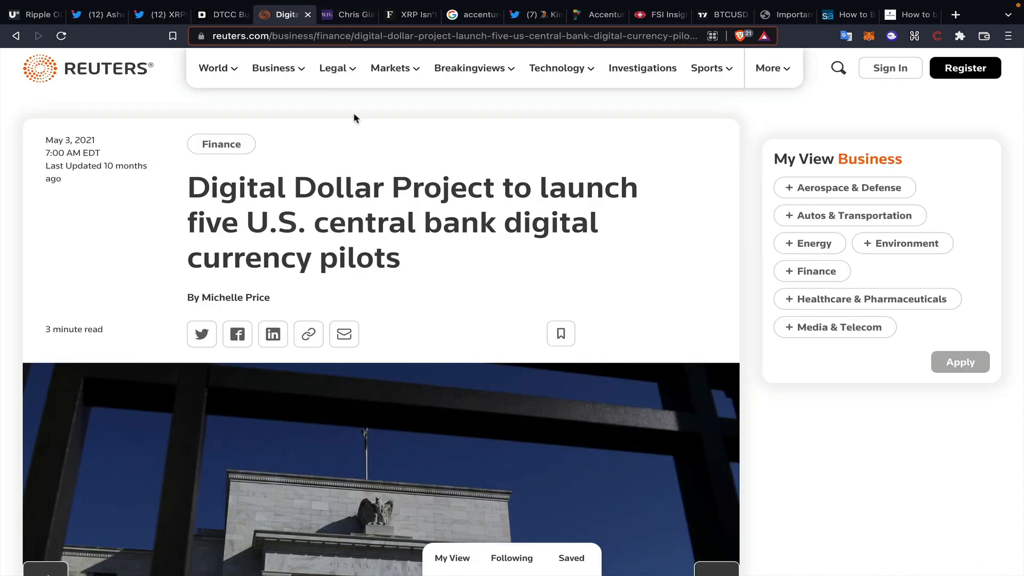
mouse_move(36, 229)
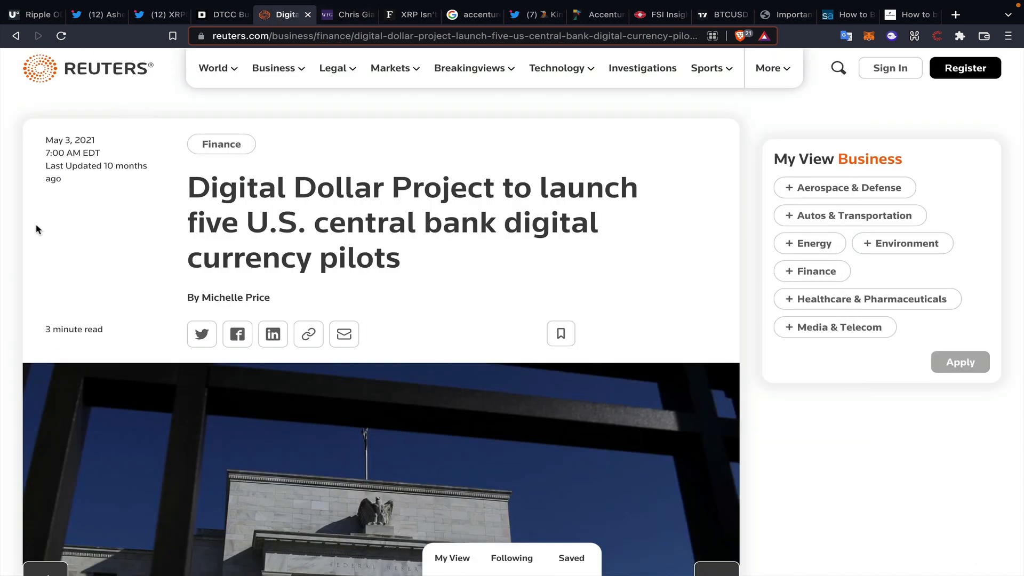
left_click(347, 14)
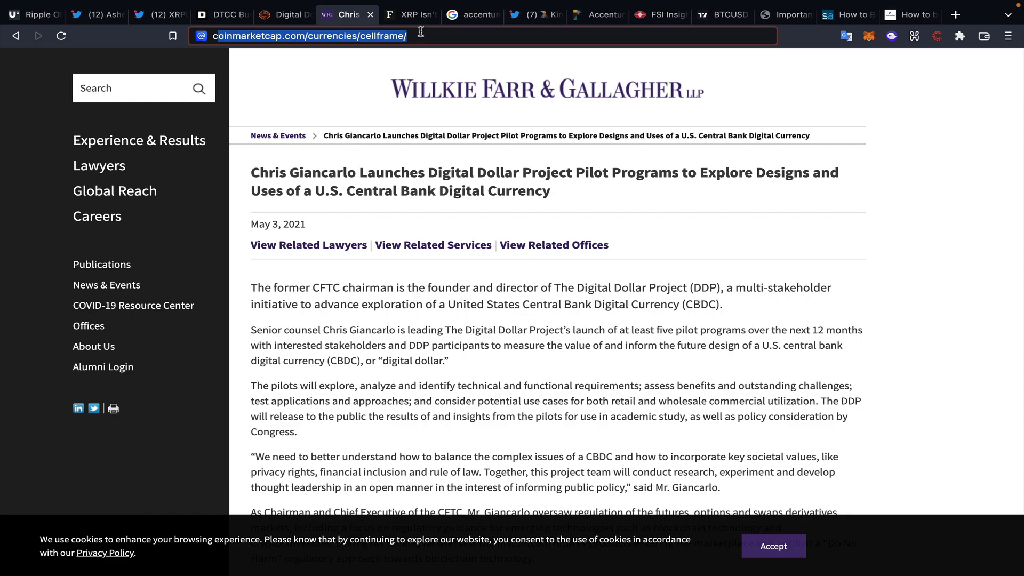
left_click(405, 15)
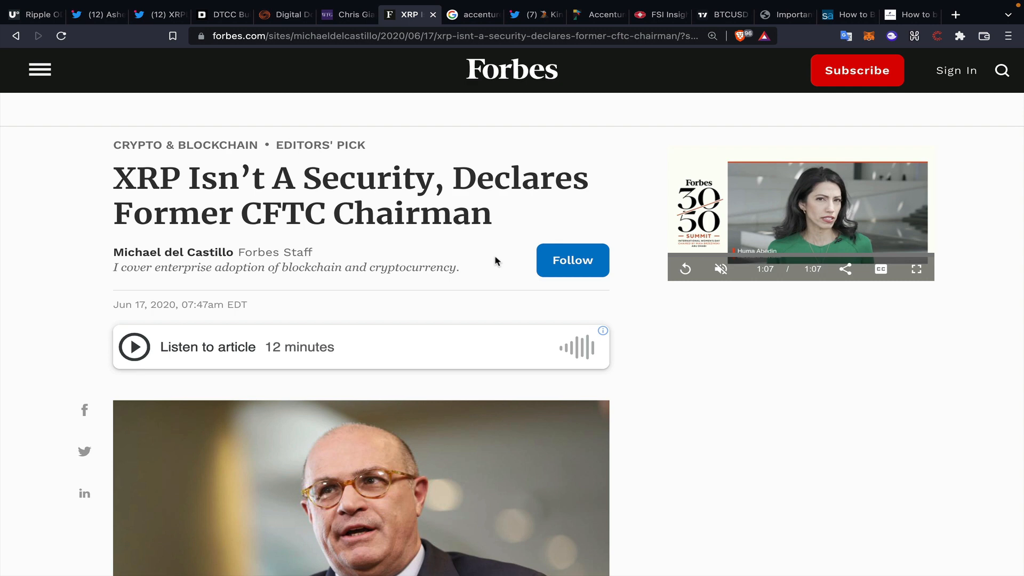
mouse_move(504, 247)
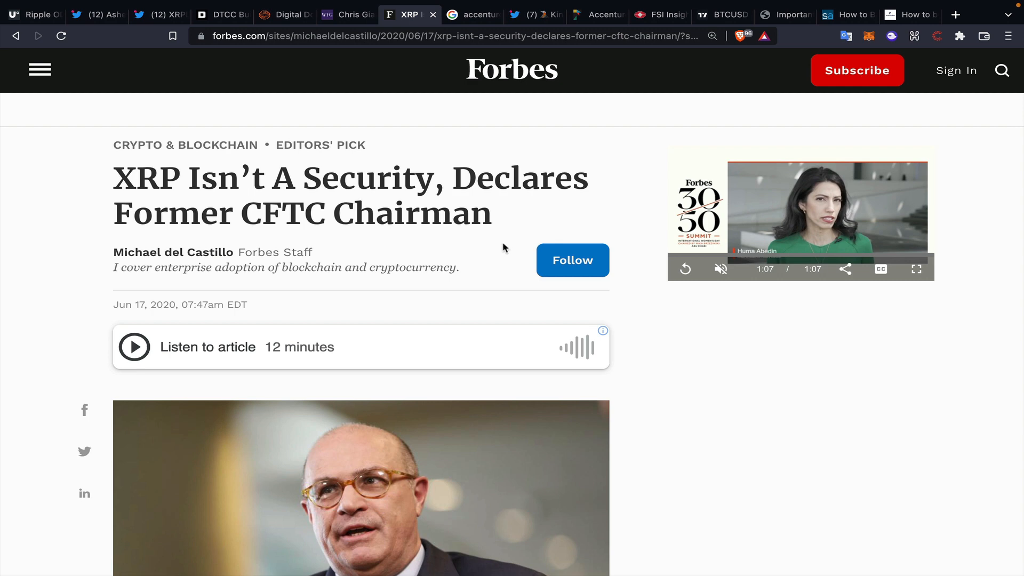
mouse_move(496, 228)
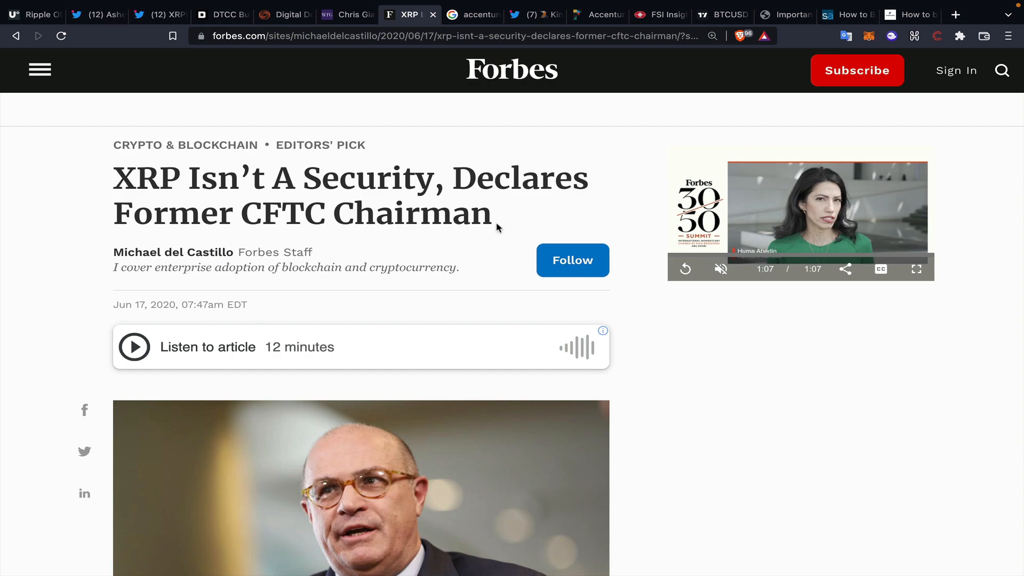
Scroll the Forbes 'XRP Isn't A Security' article, then bring up 'accenture ripple' image results
scroll("down", 3)
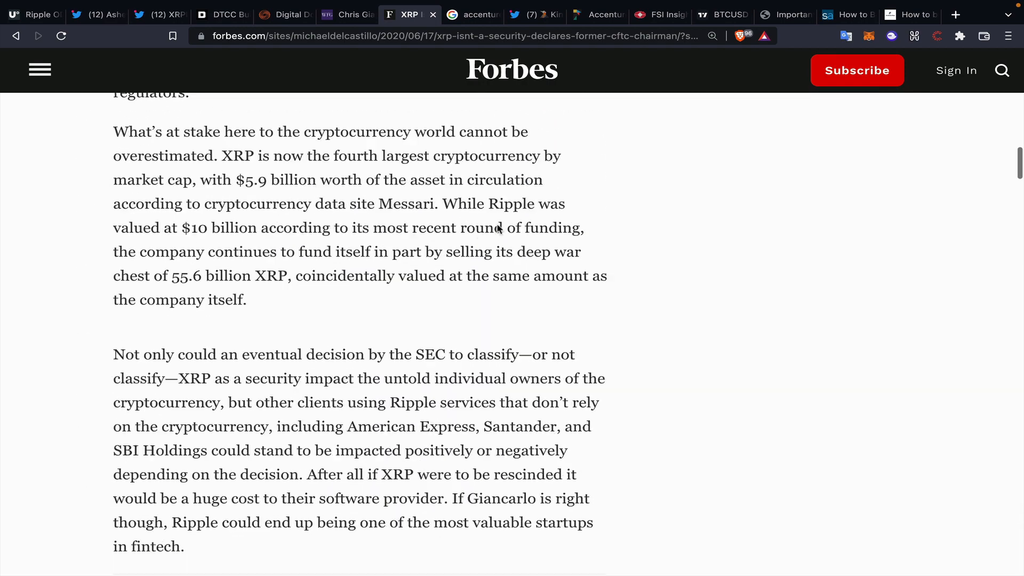
scroll("down", 3)
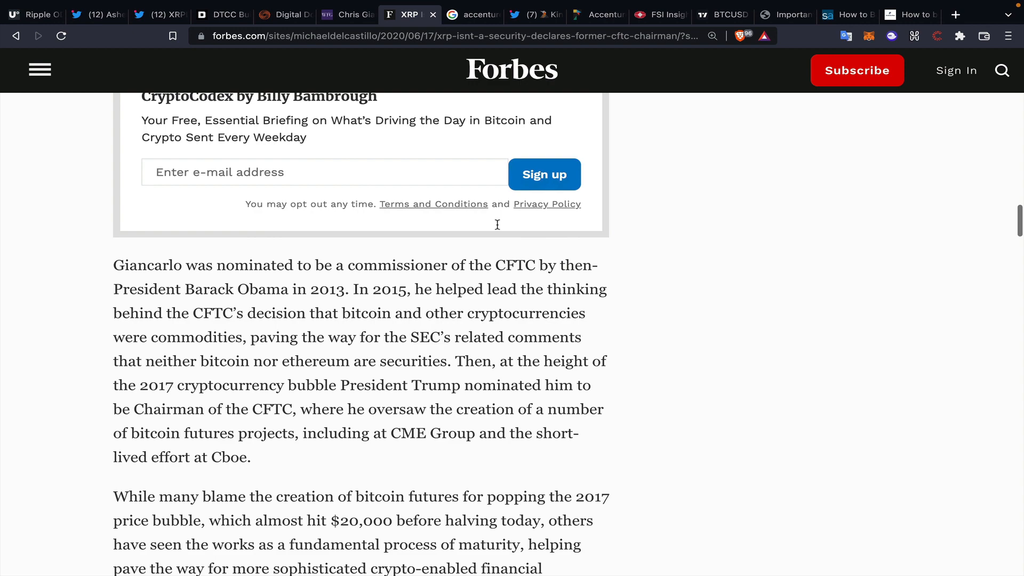
scroll("down", 3)
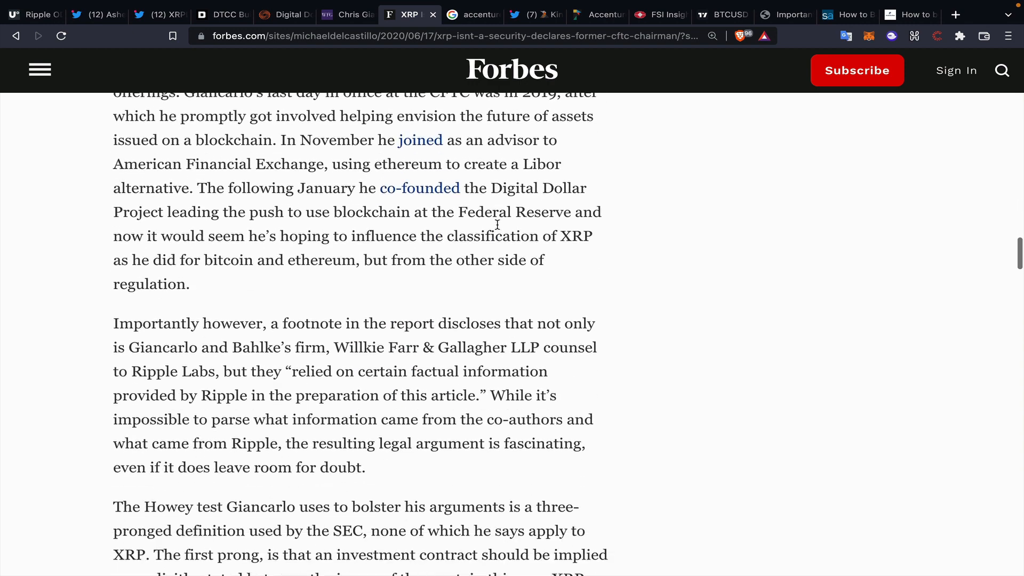
scroll("down", 3)
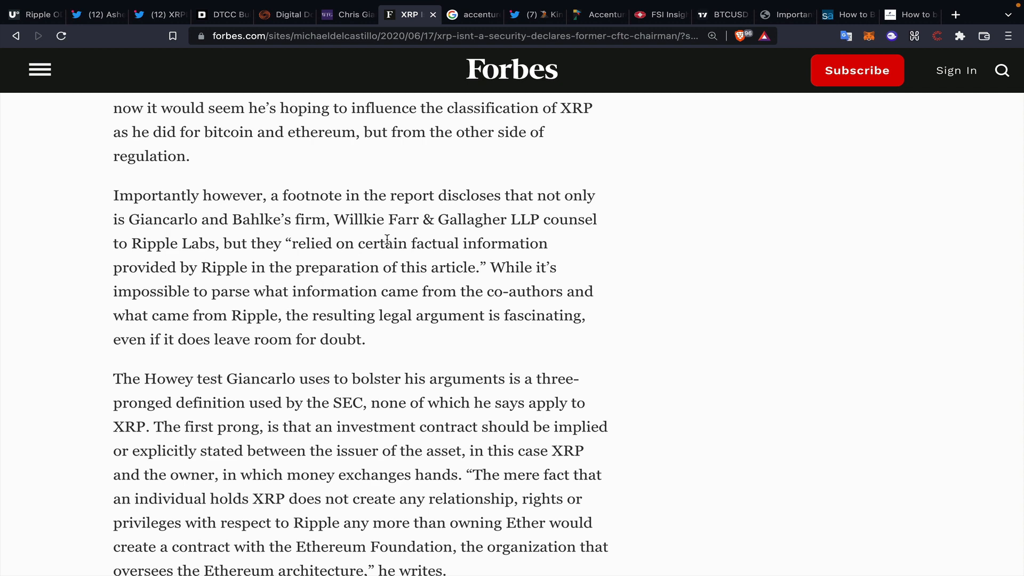
left_click(473, 14)
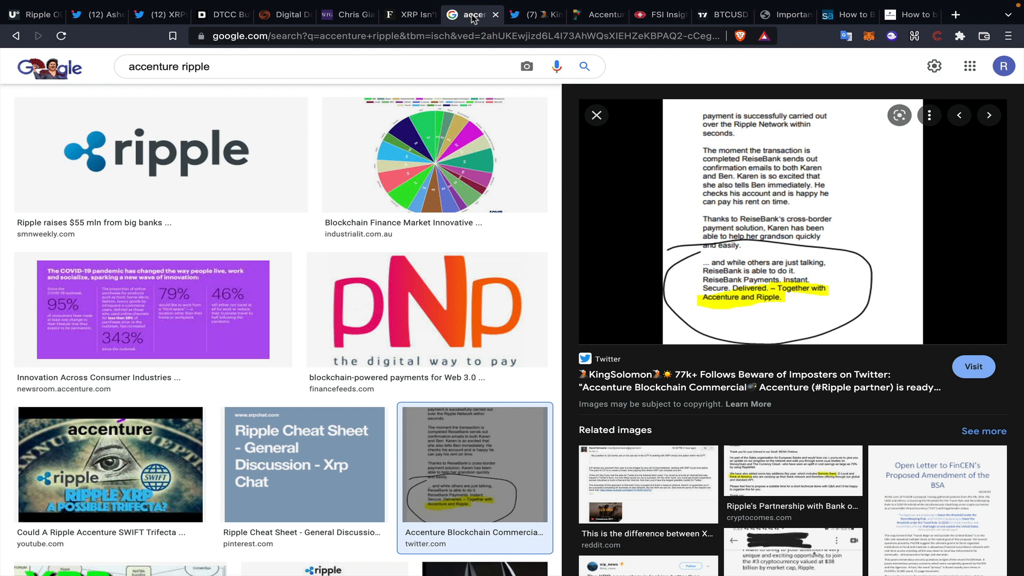
mouse_move(619, 94)
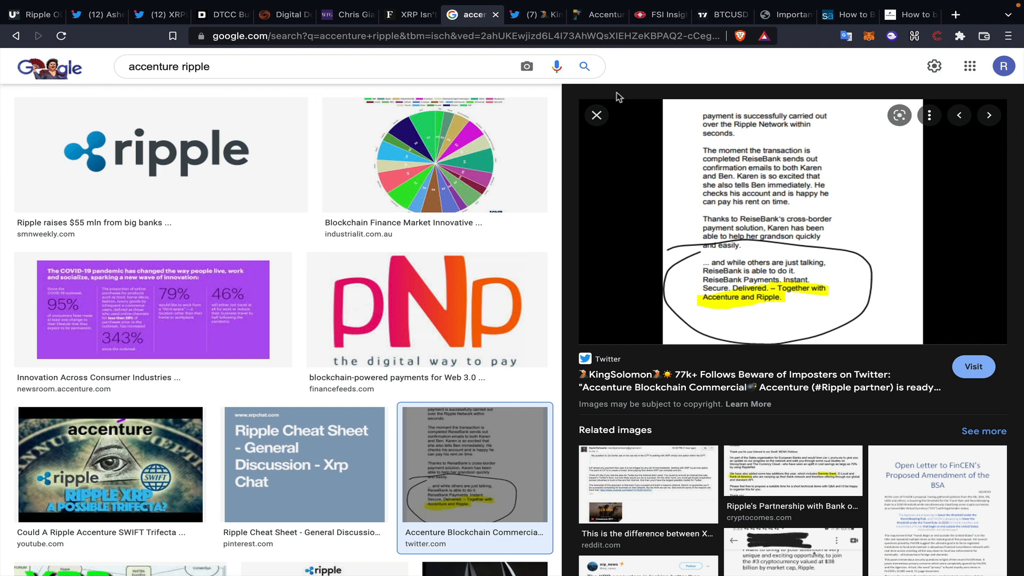
mouse_move(631, 155)
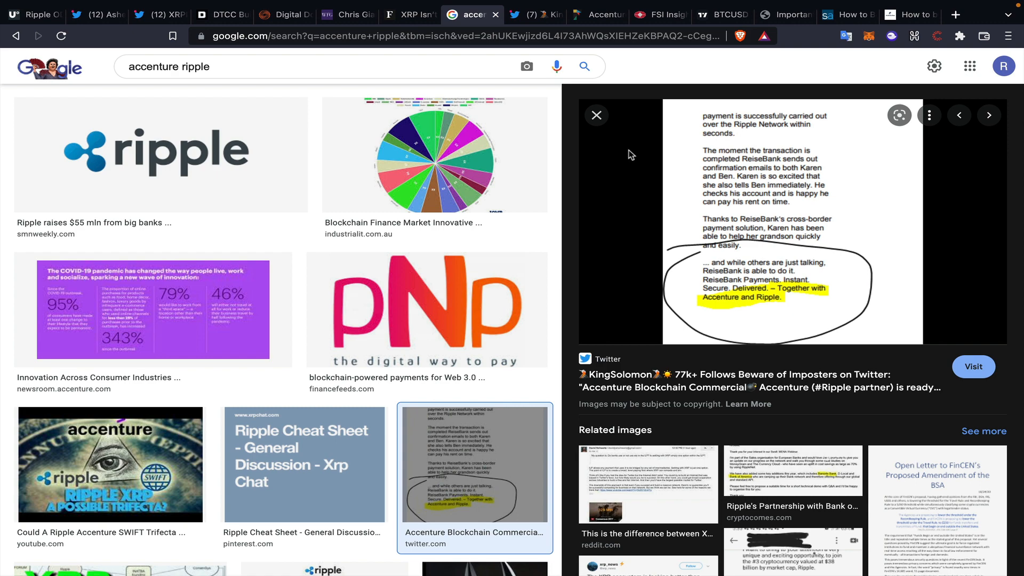
Close the Accenture commercial tweet image and switch to Fortune's Accenture metaverse article
left_click(530, 15)
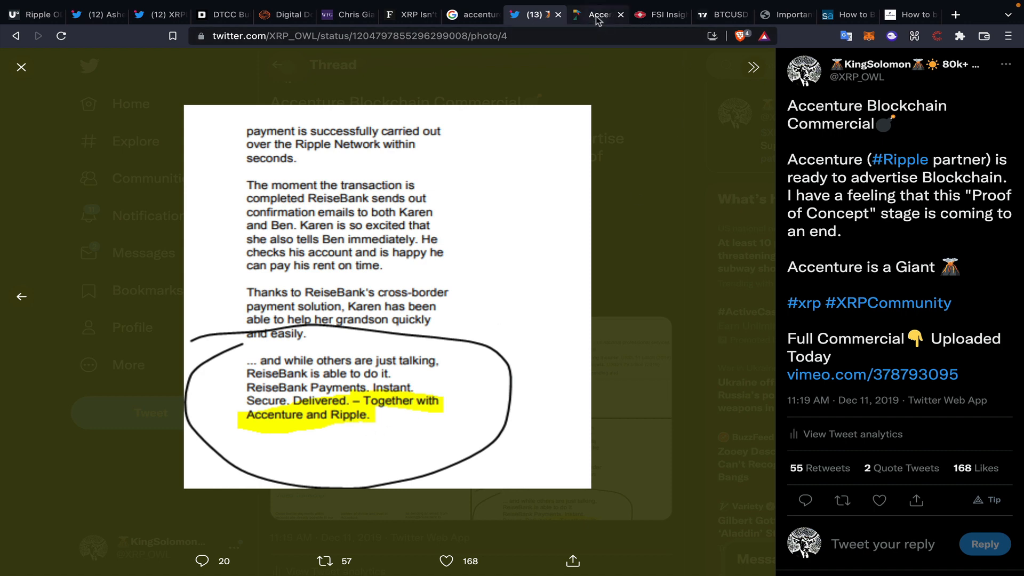
left_click(595, 15)
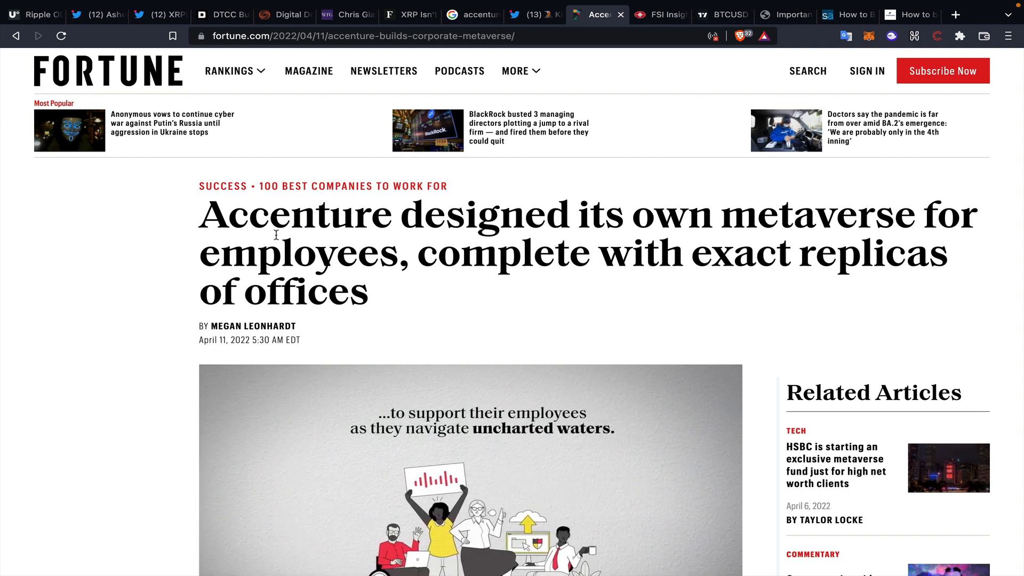
mouse_move(661, 15)
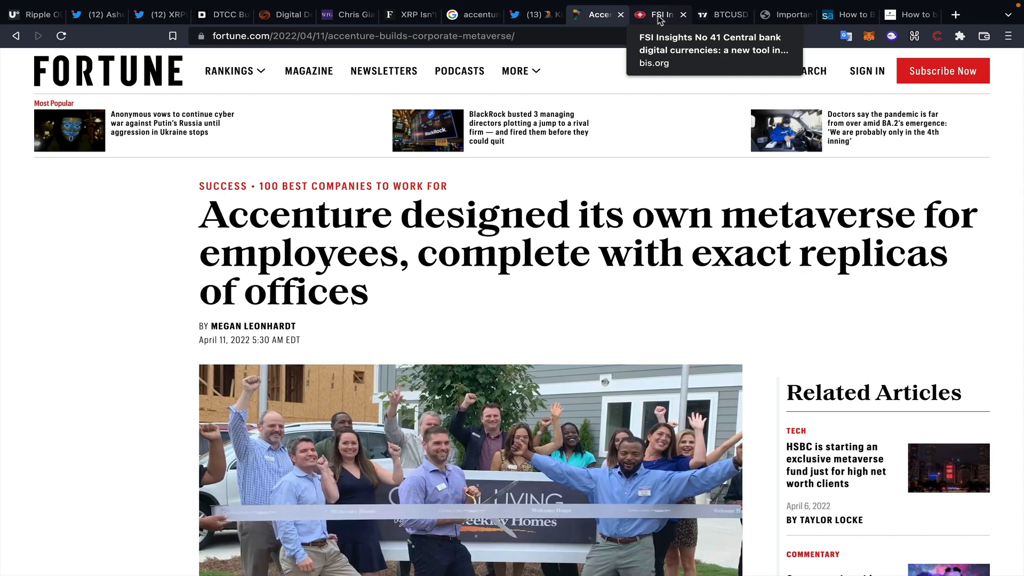
Switch to the BIS FSI Insights No 41 PDF on central bank digital currencies
left_click(658, 15)
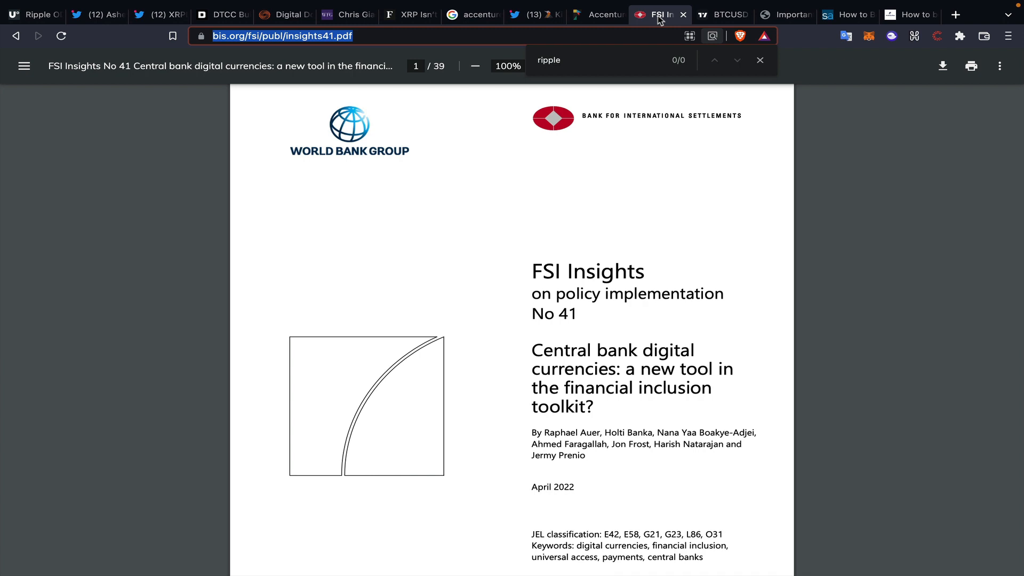
mouse_move(827, 83)
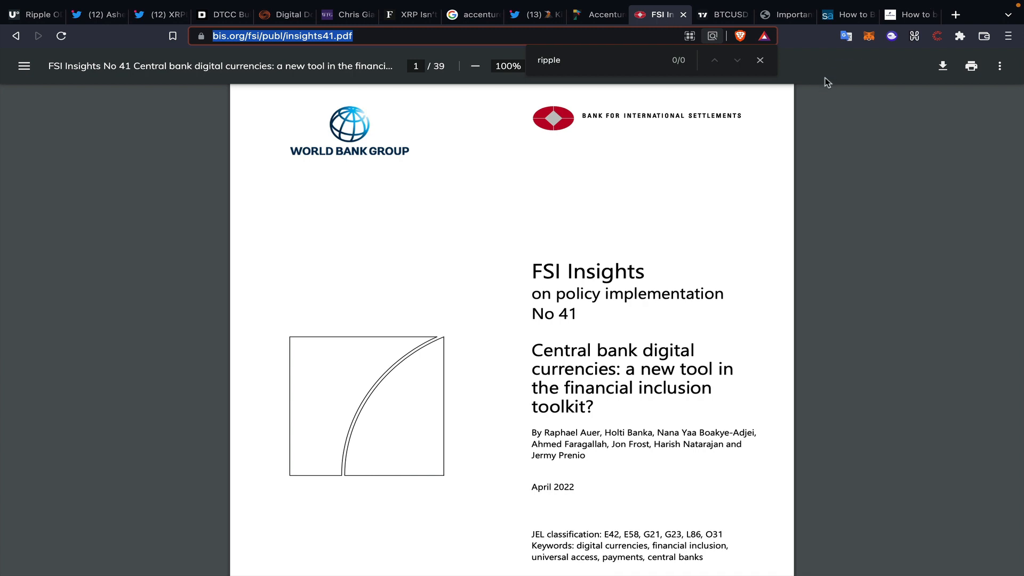
mouse_move(570, 333)
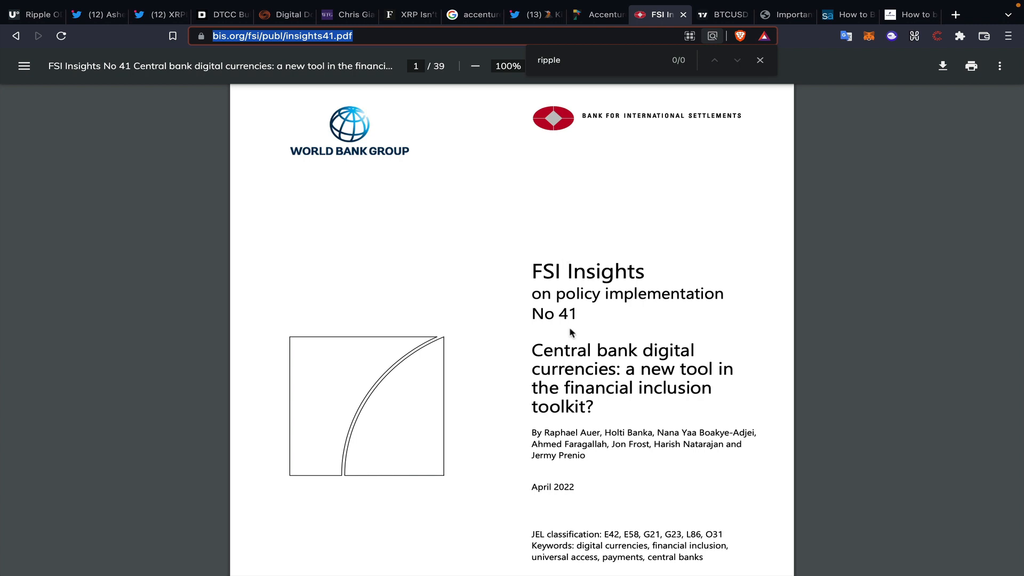
mouse_move(556, 345)
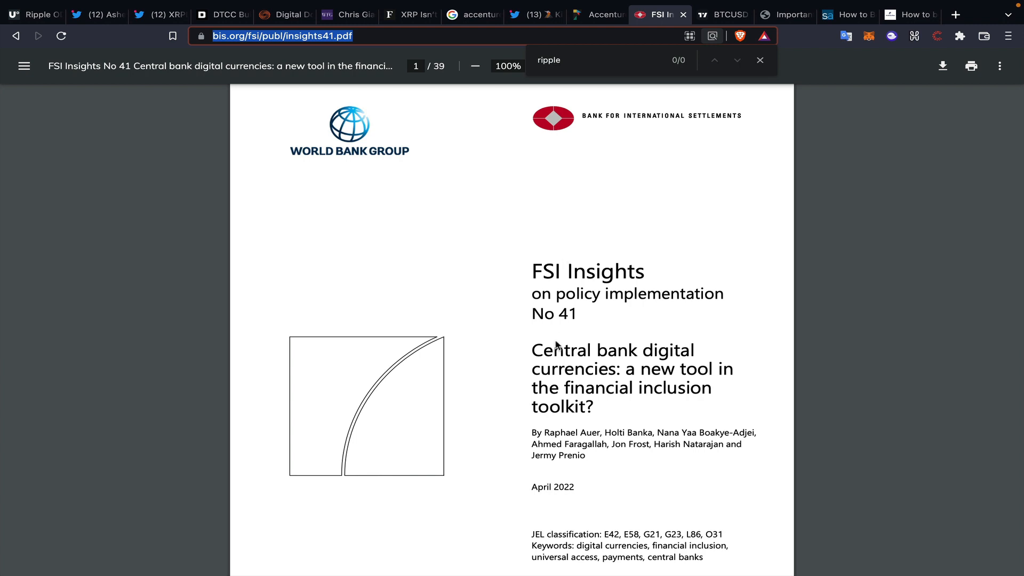
mouse_move(560, 340)
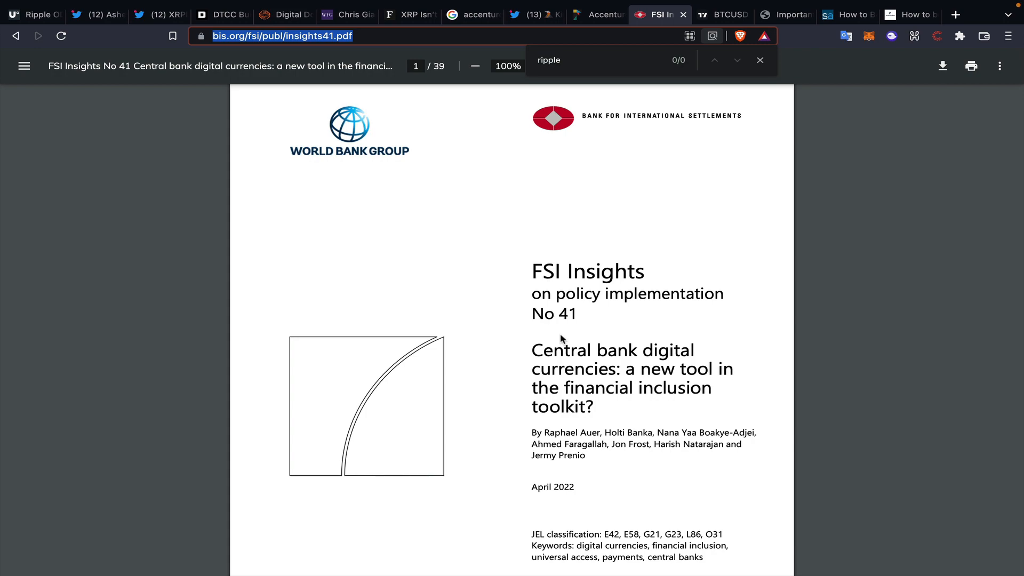
Scroll the BIS paper to the financial-inclusion graph, then switch to the weekly BTCUSD chart
scroll("down", 3)
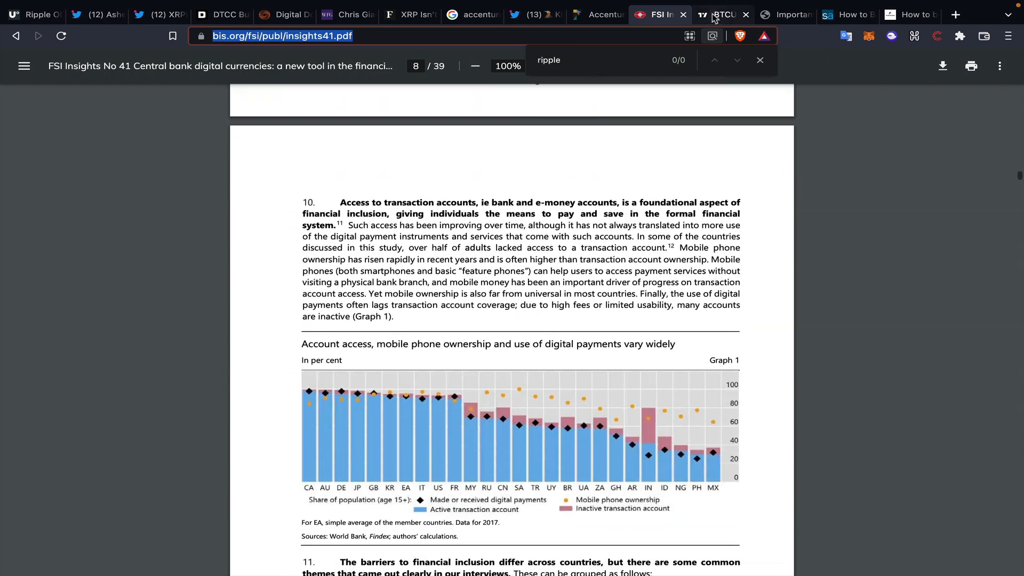
left_click(717, 14)
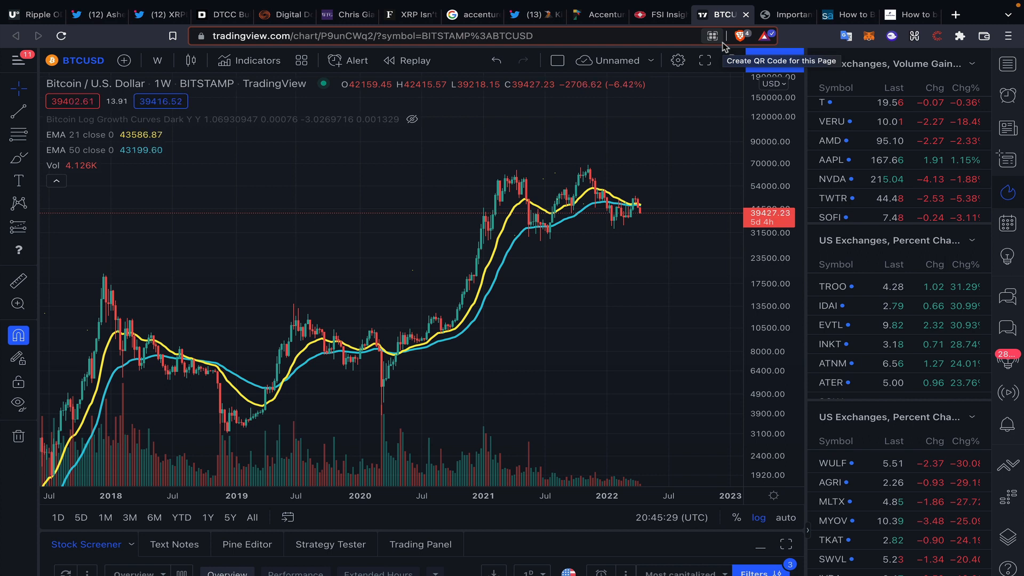
mouse_move(656, 218)
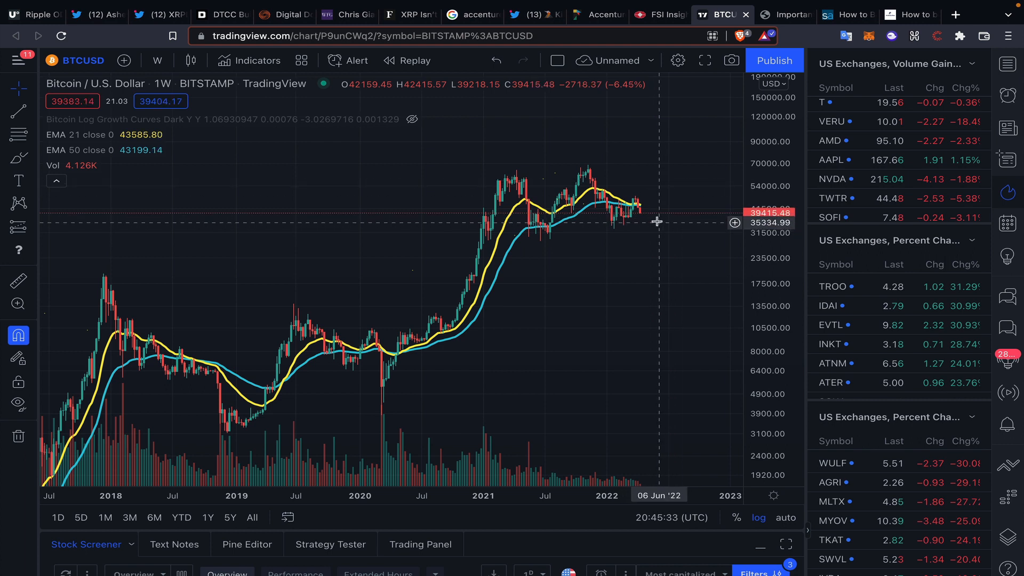
mouse_move(657, 191)
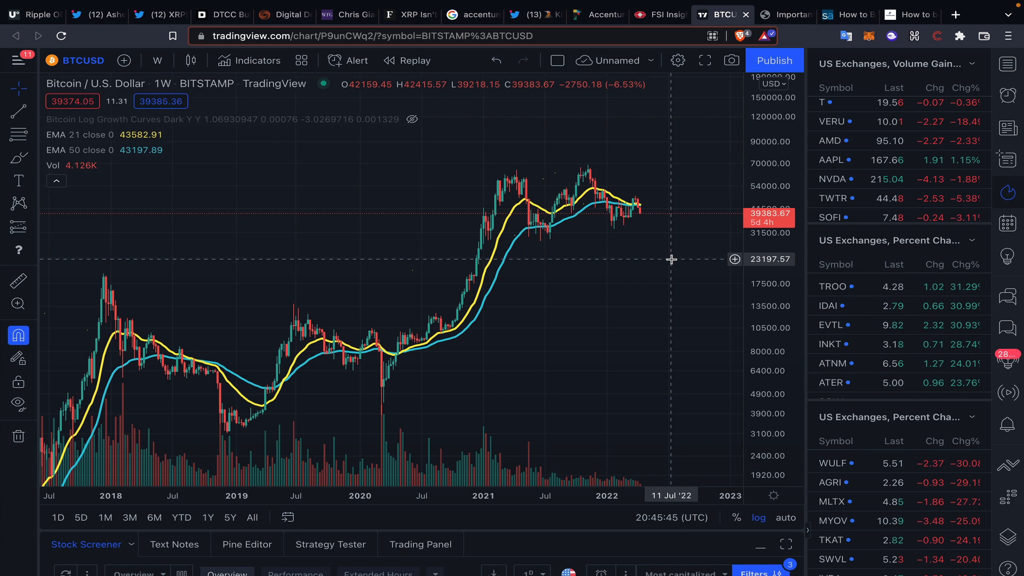
mouse_move(659, 169)
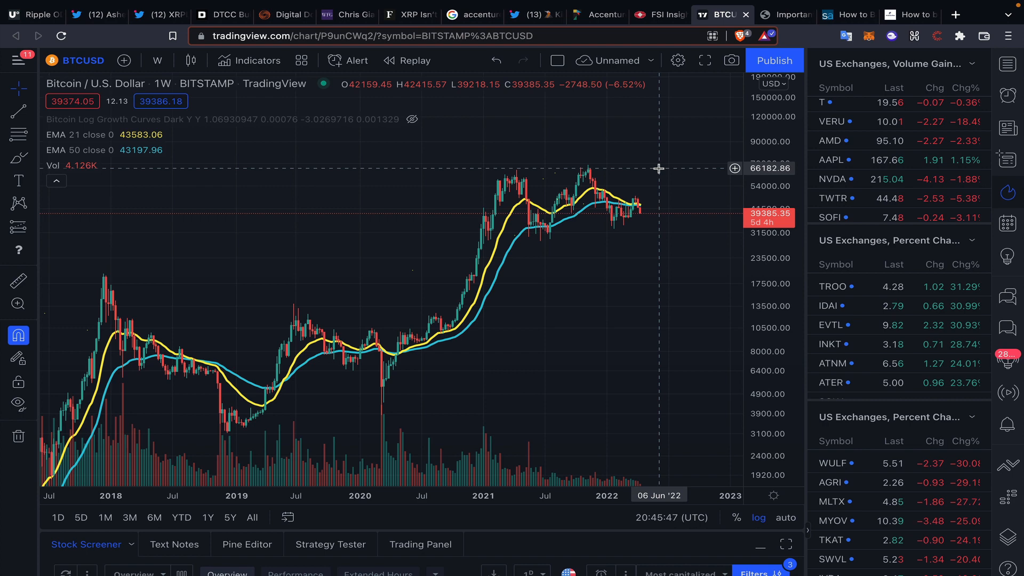
mouse_move(664, 175)
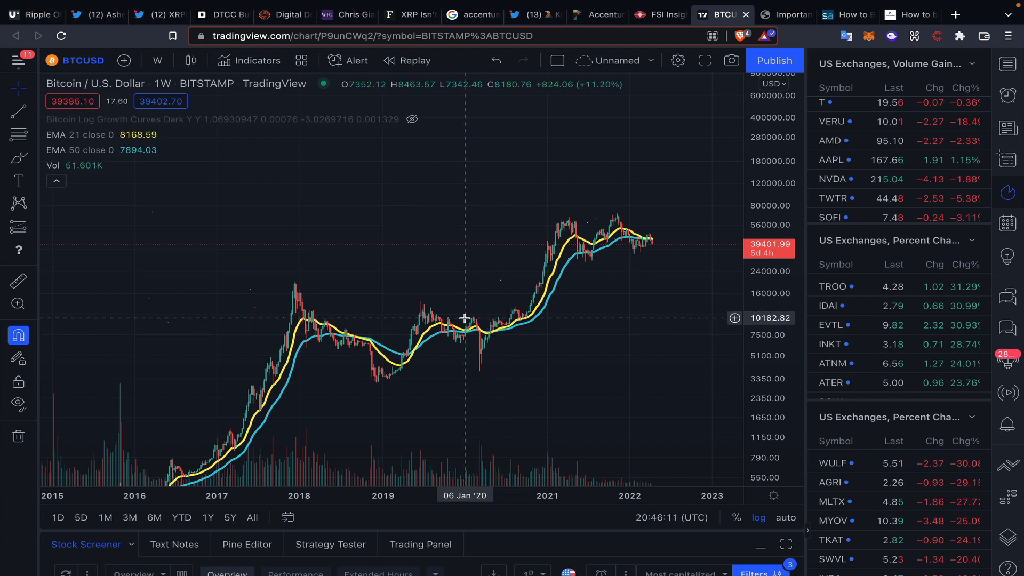
mouse_move(692, 264)
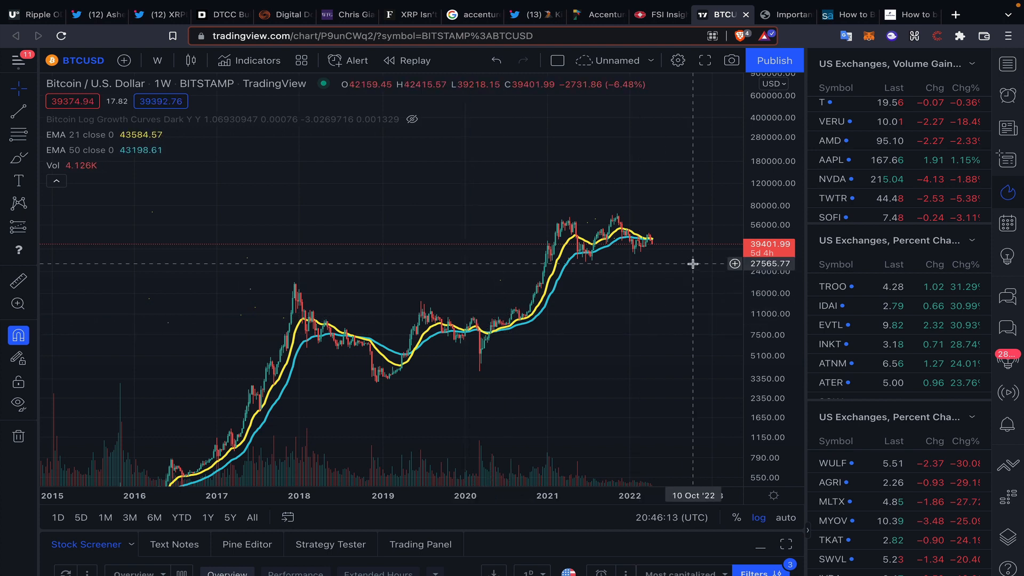
mouse_move(675, 254)
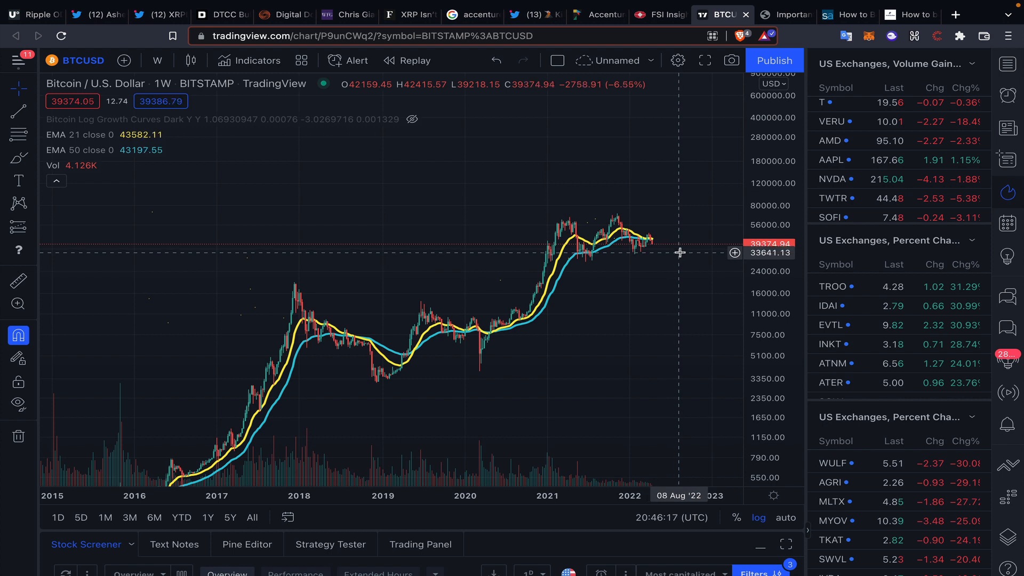
mouse_move(785, 14)
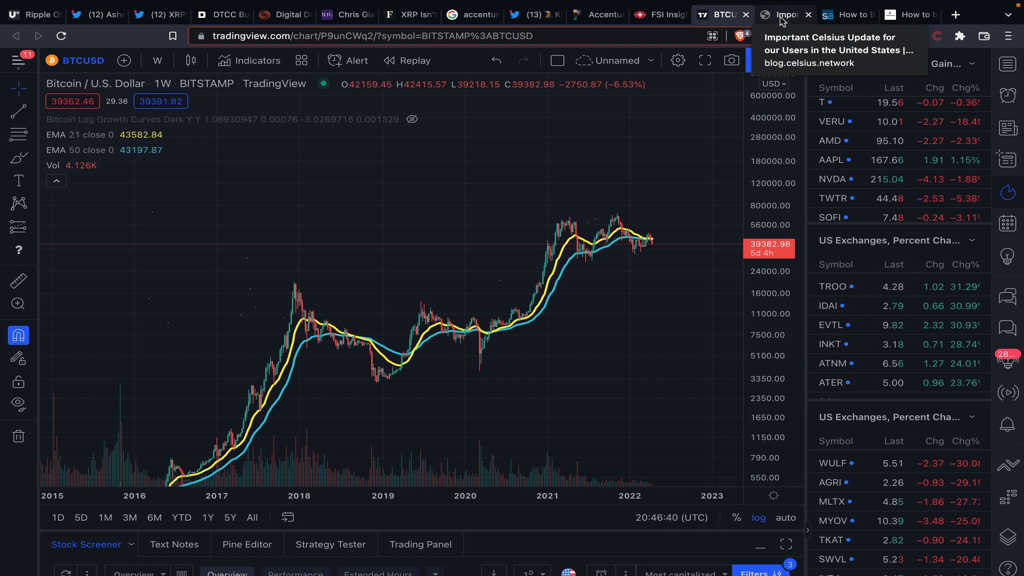
Read the Important Celsius Update for US users down to its closing paragraph
left_click(784, 15)
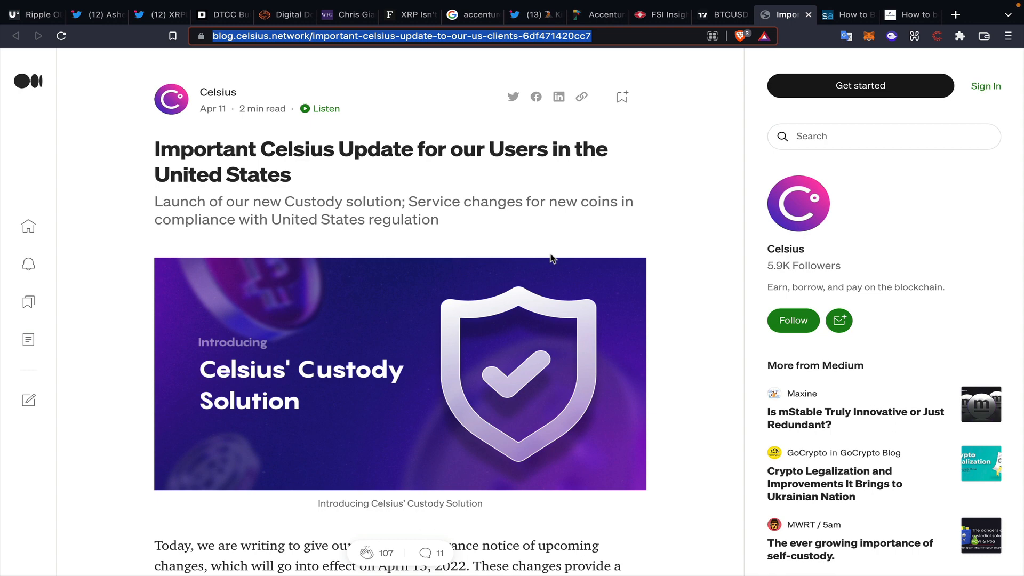
scroll("down", 3)
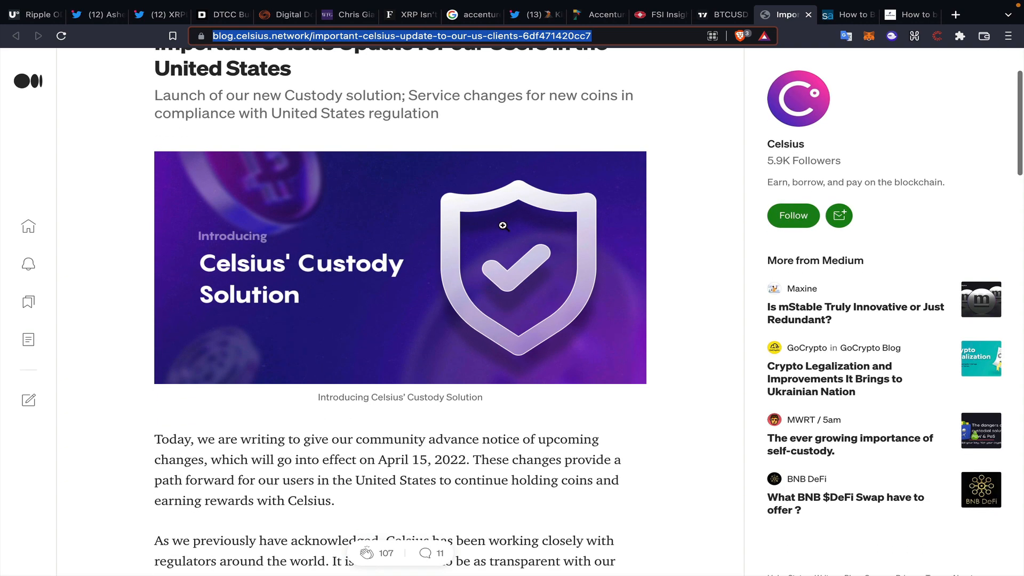
scroll("down", 3)
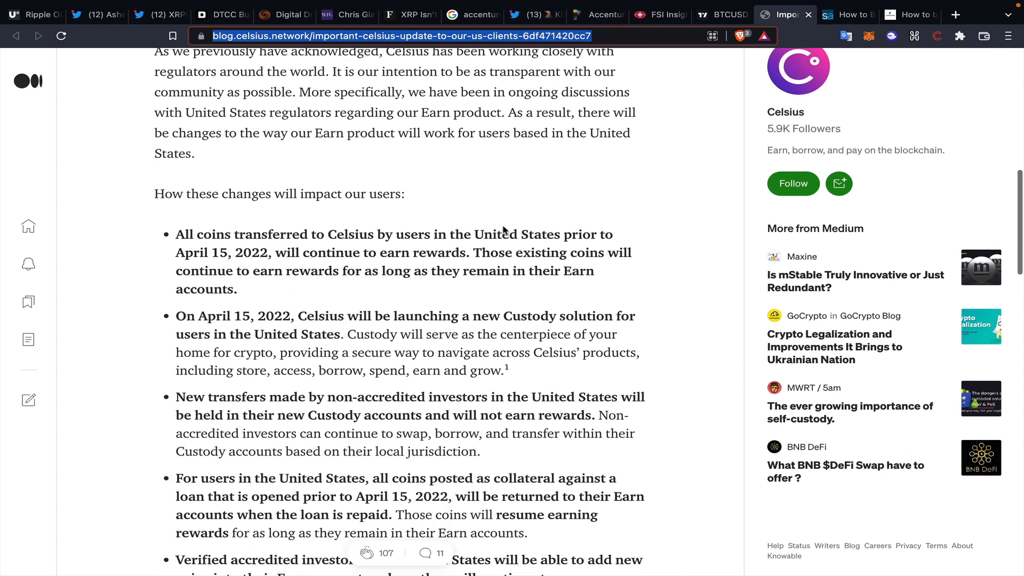
scroll("down", 3)
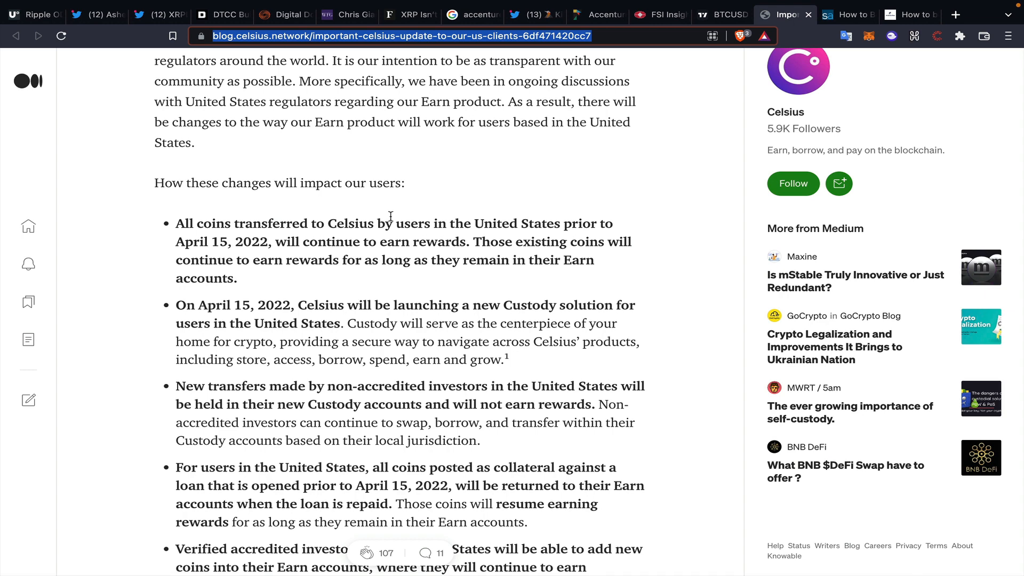
scroll("down", 3)
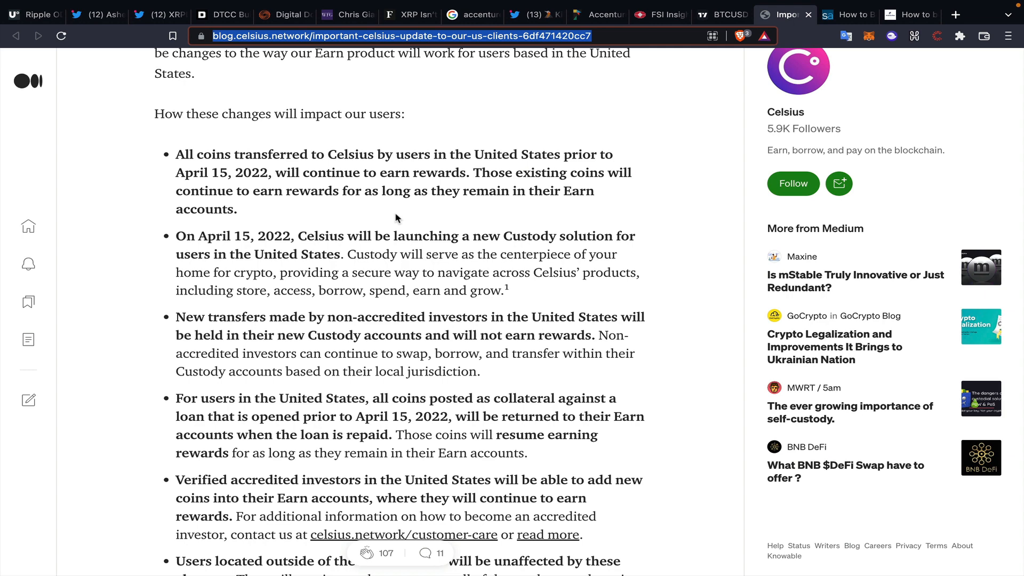
scroll("down", 3)
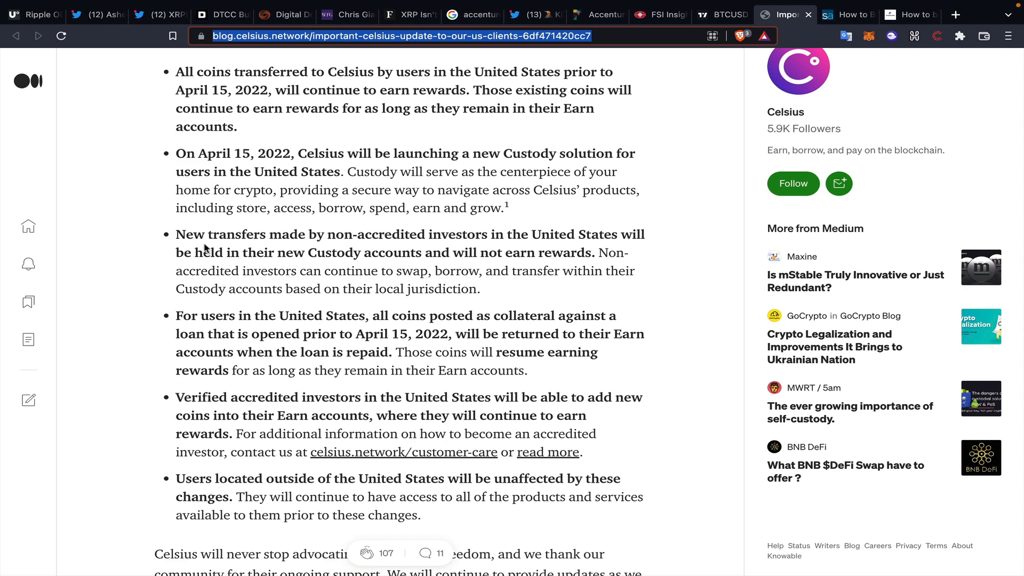
mouse_move(309, 250)
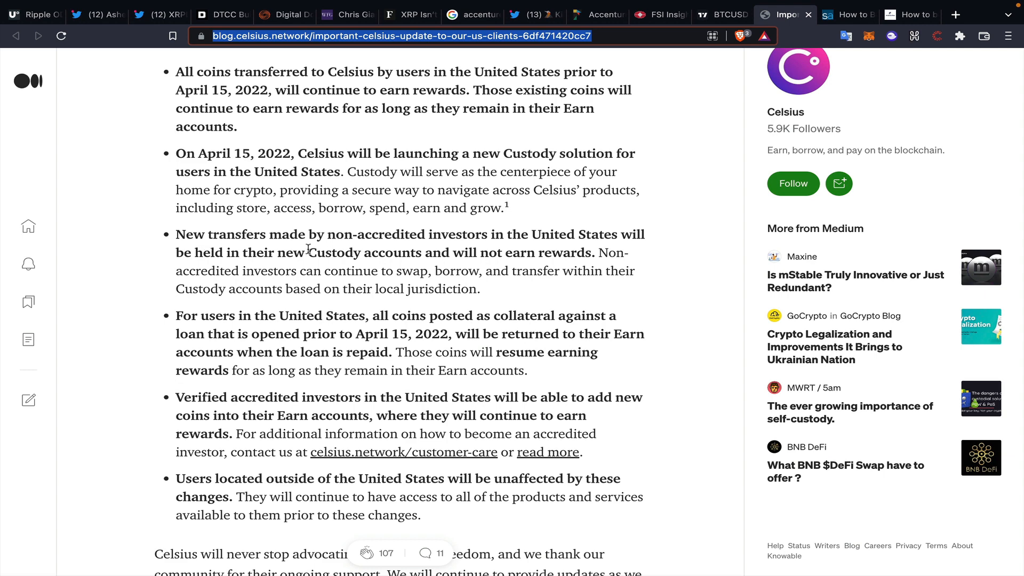
mouse_move(319, 247)
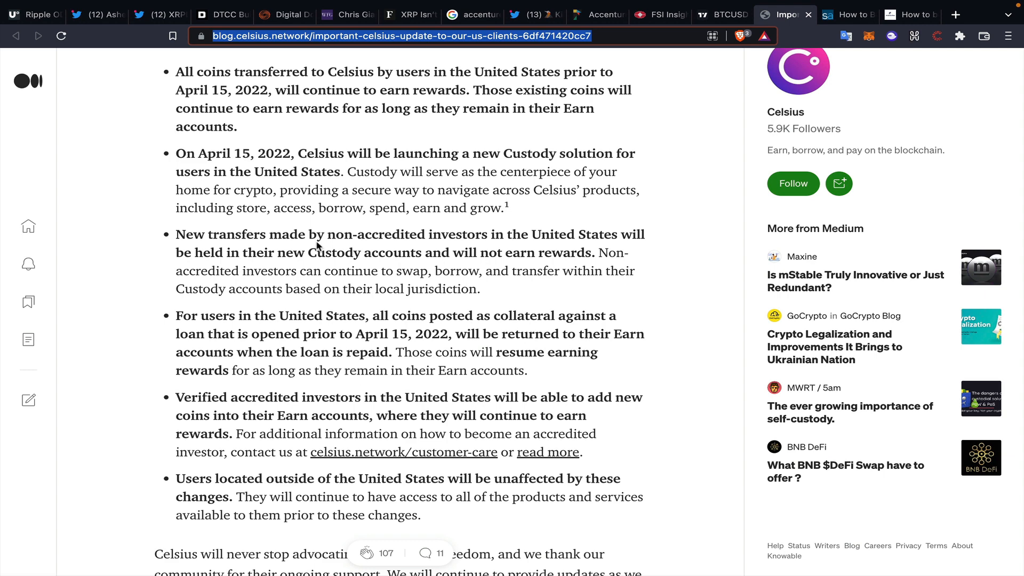
scroll("down", 3)
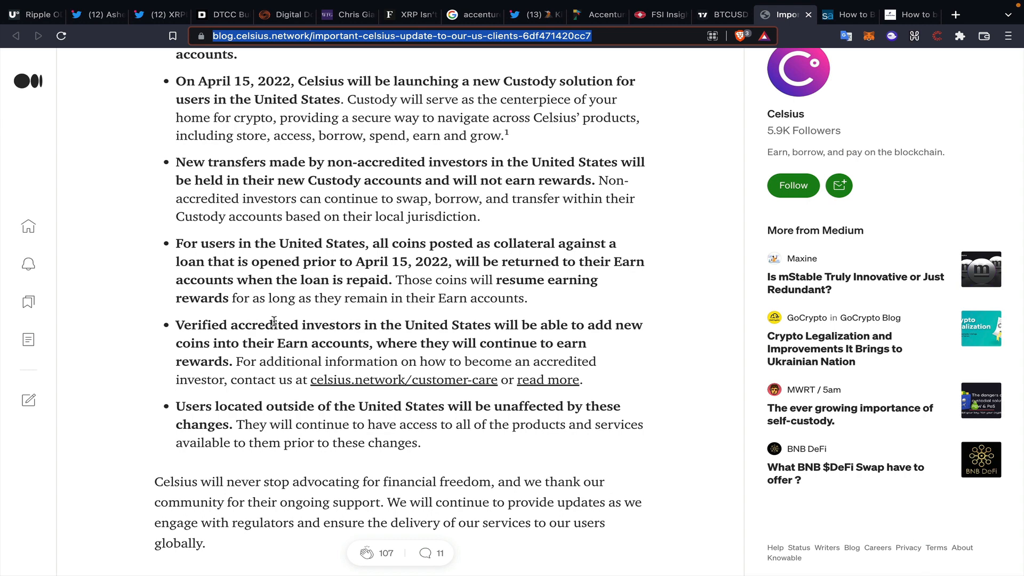
mouse_move(357, 326)
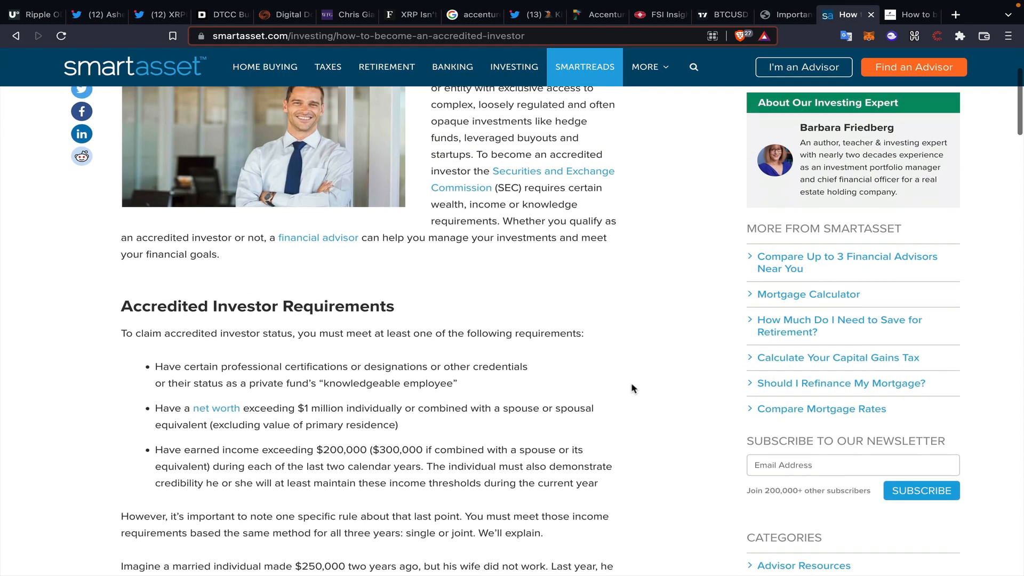
scroll("down", 3)
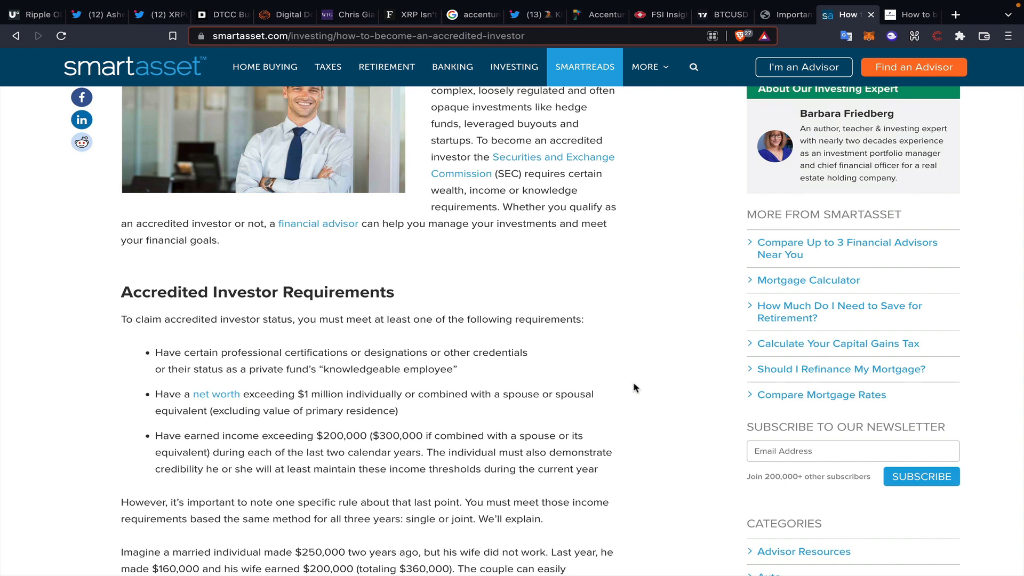
scroll("down", 3)
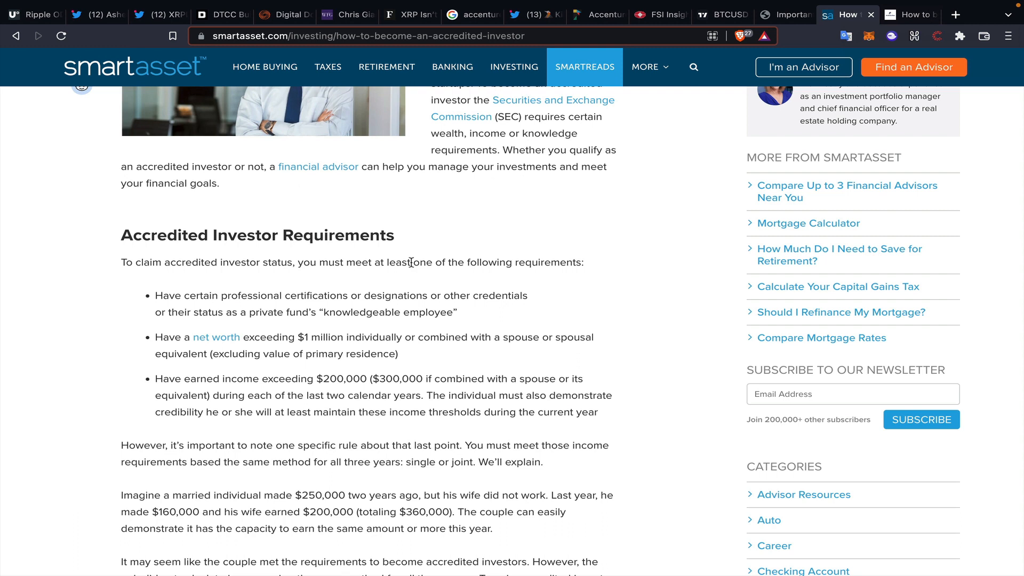
mouse_move(486, 227)
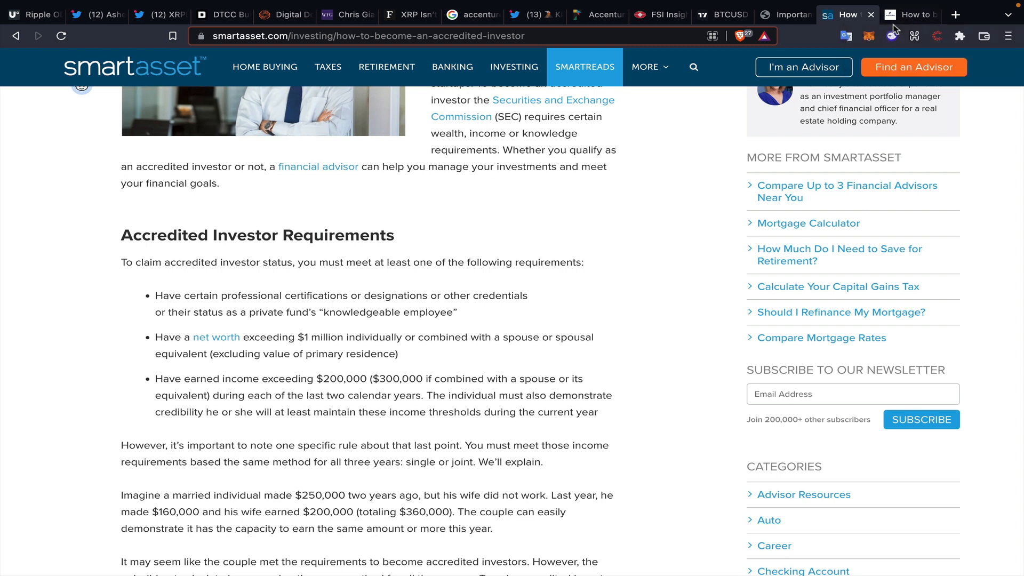
mouse_move(776, 160)
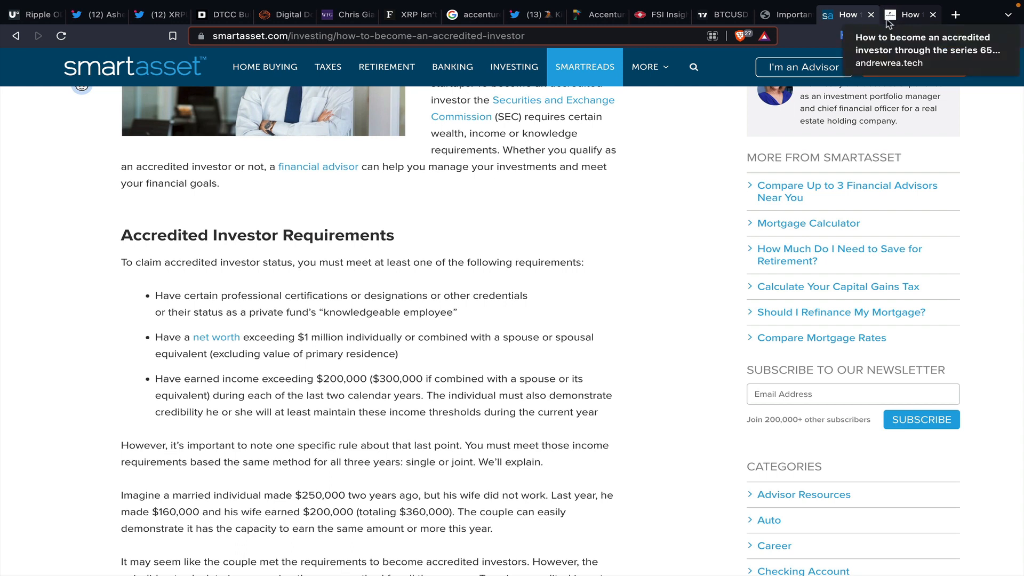
mouse_move(888, 26)
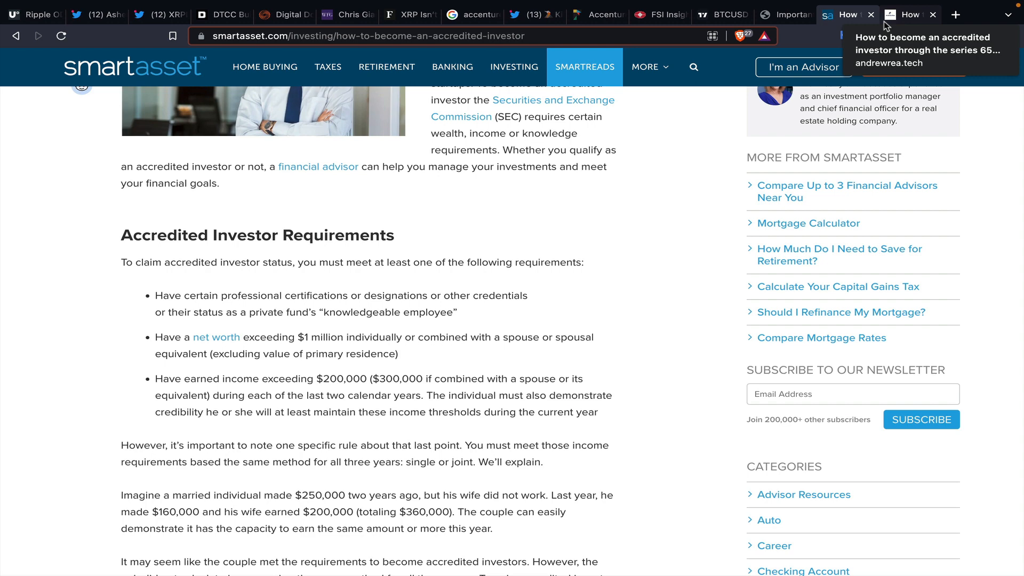
Scroll Andrew Rea's Series 65 accreditation post to the embedded tweet, then return to Celsius's update
left_click(908, 14)
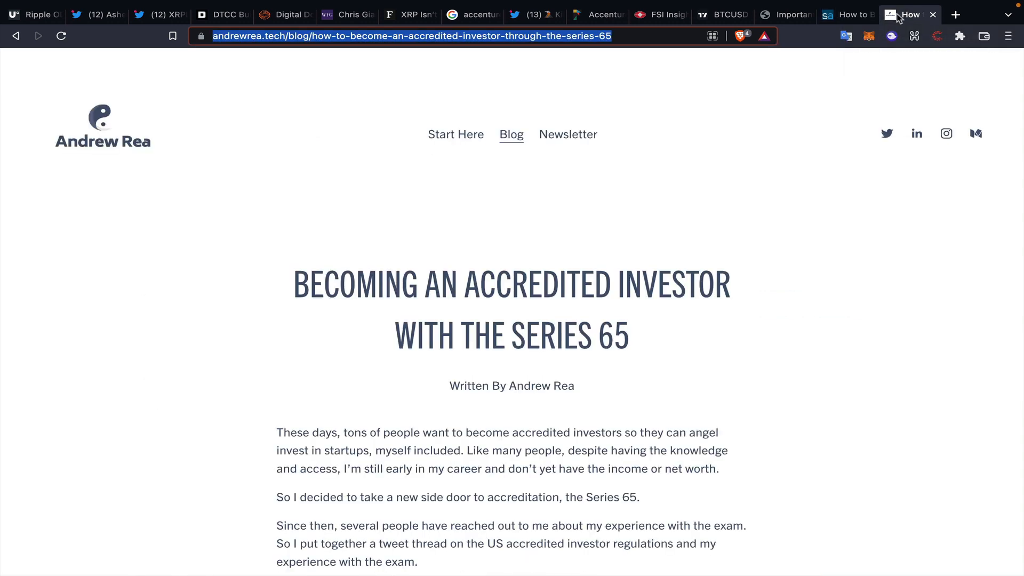
mouse_move(842, 58)
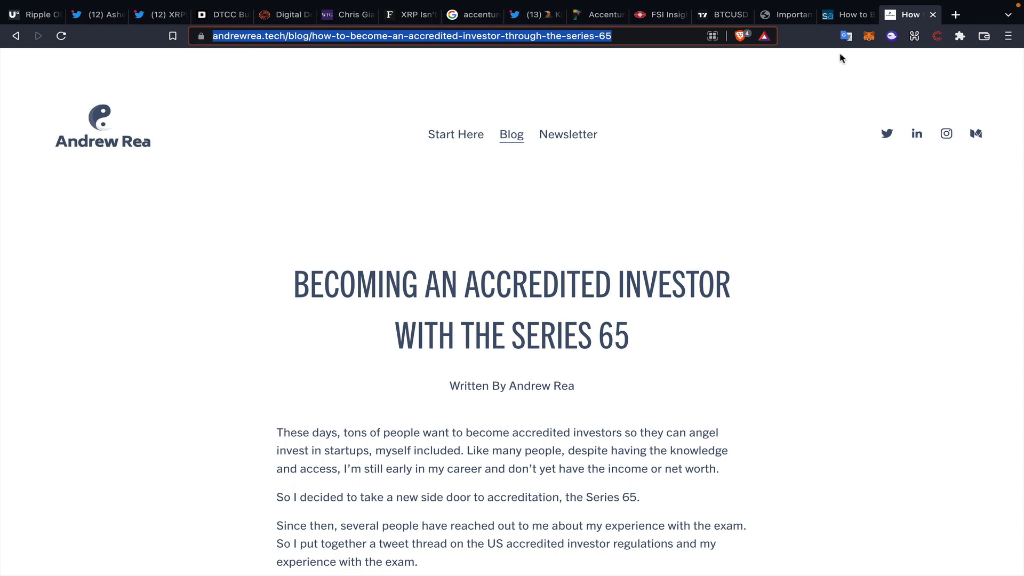
mouse_move(734, 252)
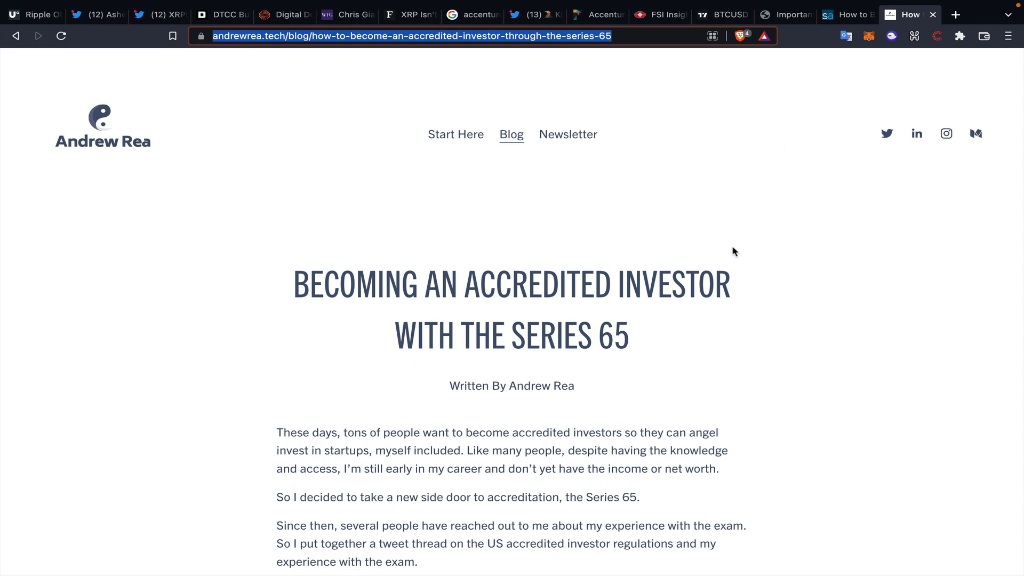
scroll("down", 3)
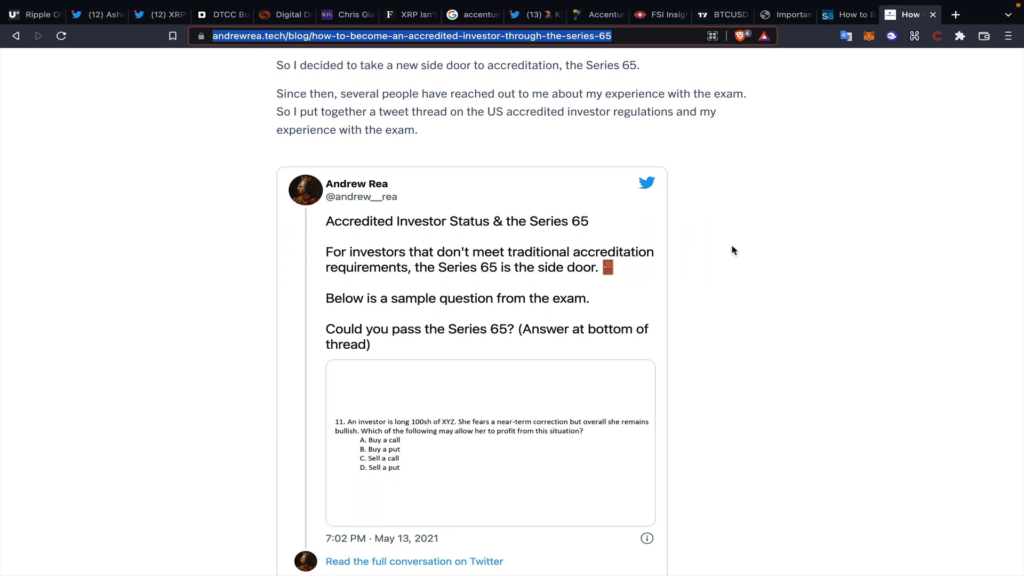
scroll("down", 3)
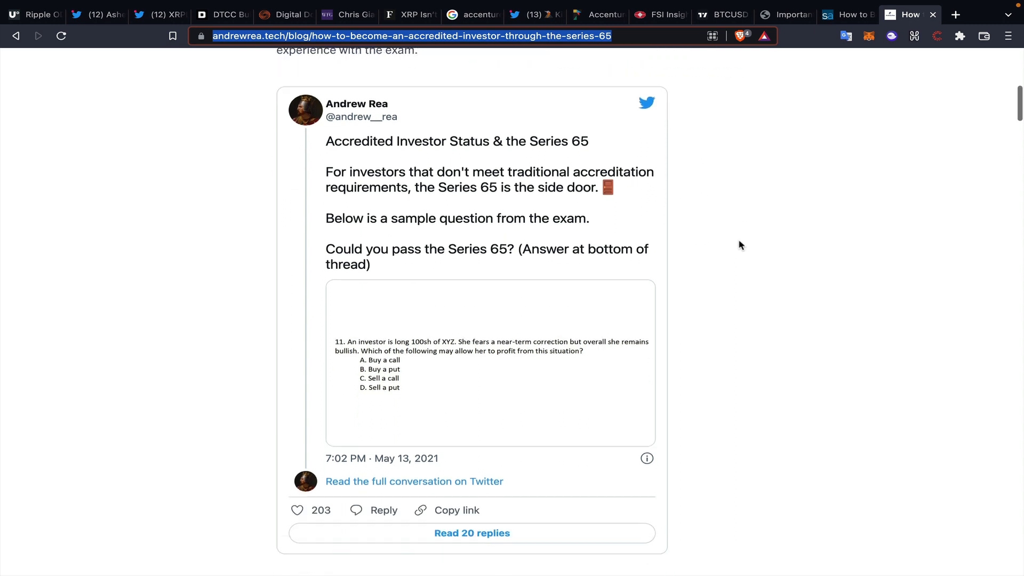
scroll("down", 3)
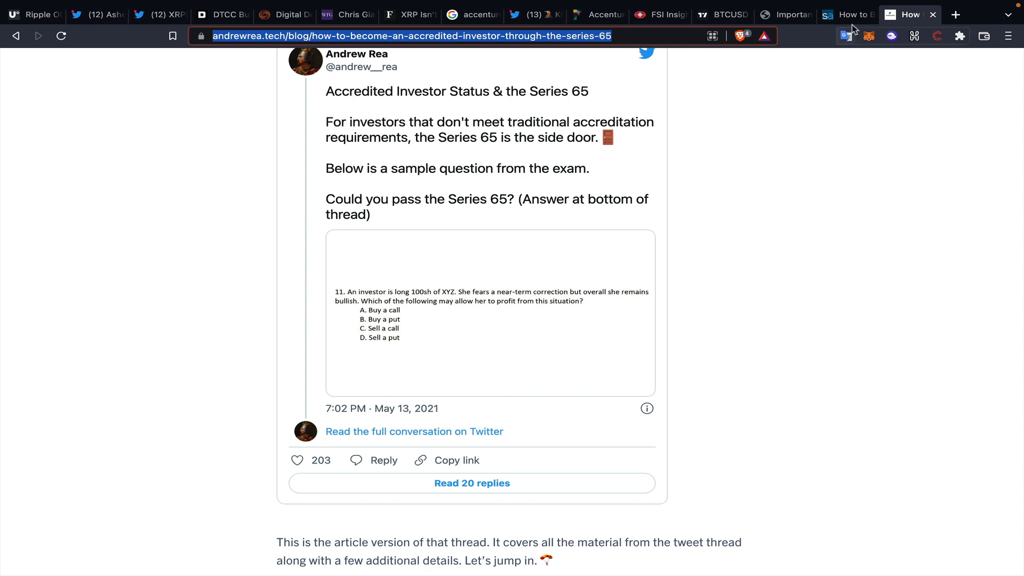
mouse_move(848, 15)
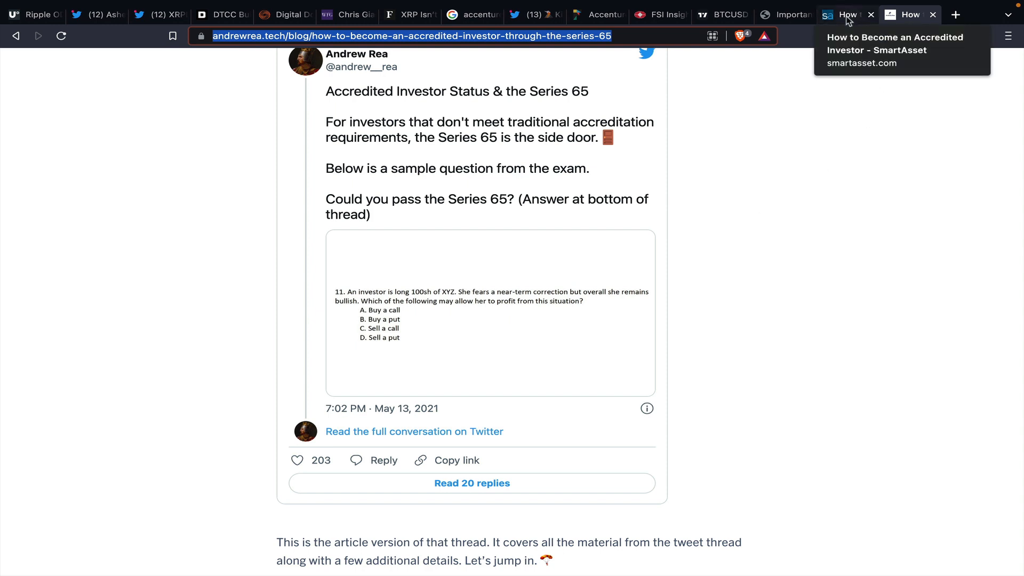
left_click(847, 15)
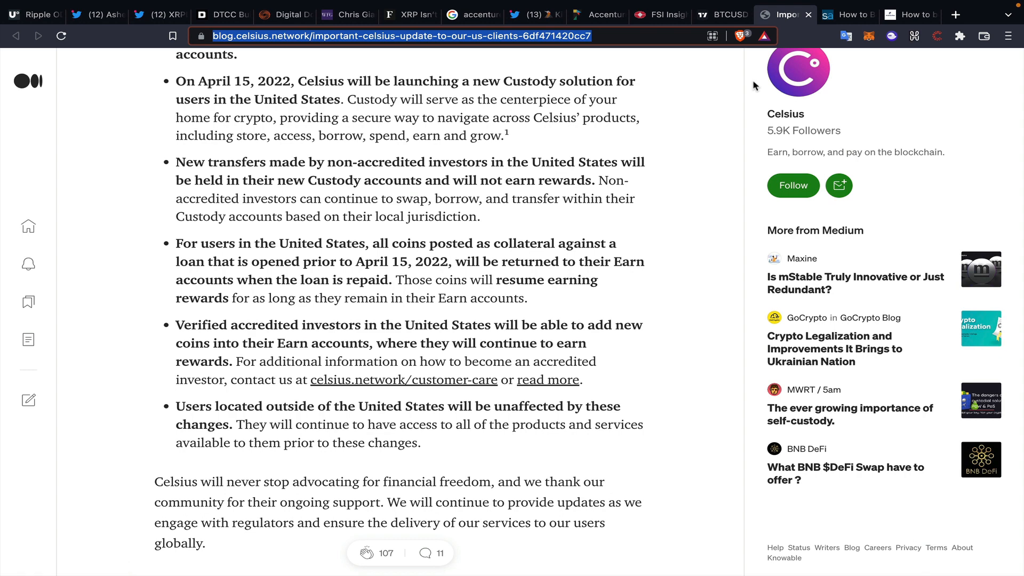
scroll("up", 3)
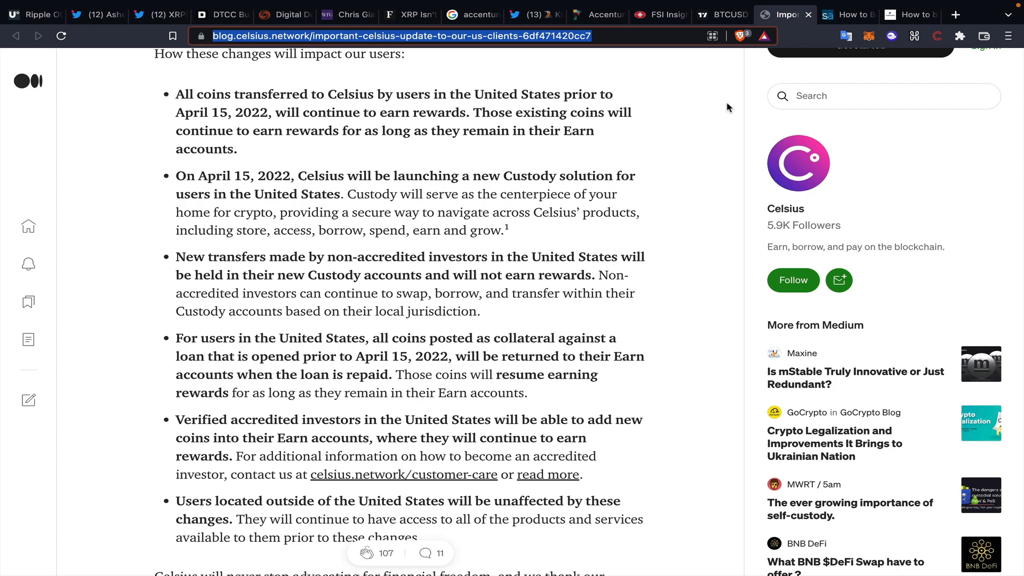
scroll("up", 3)
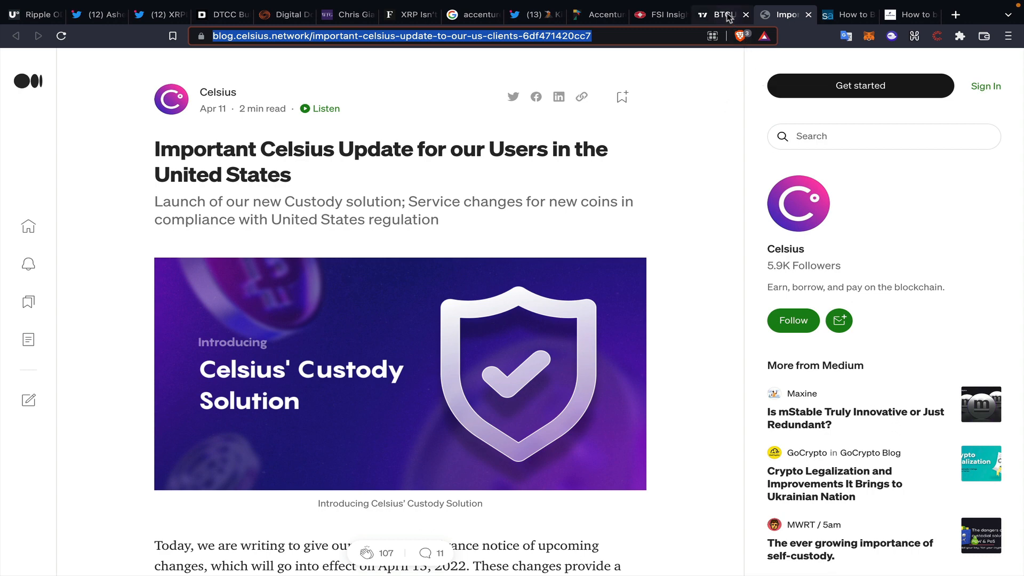
mouse_move(719, 14)
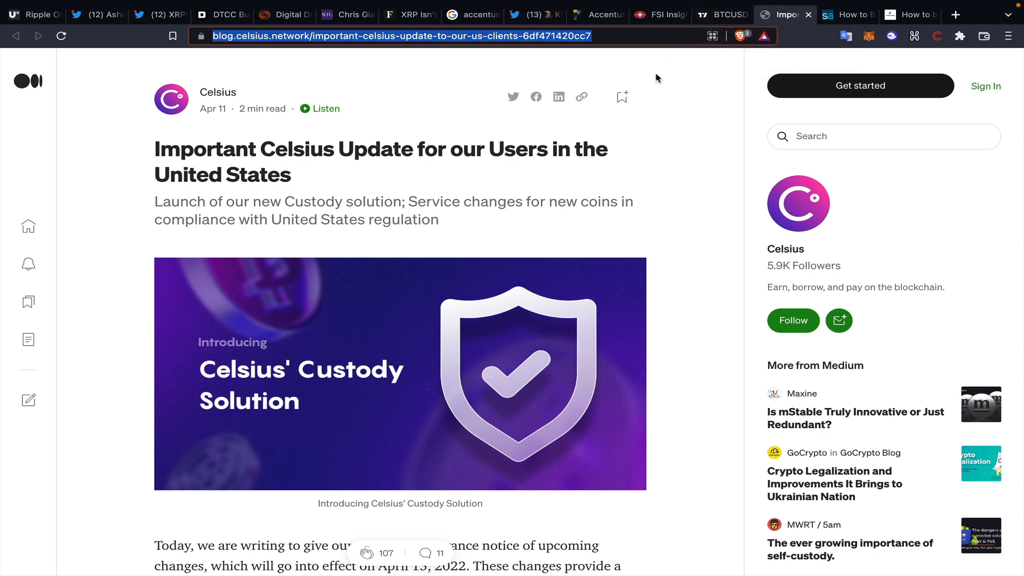
mouse_move(458, 82)
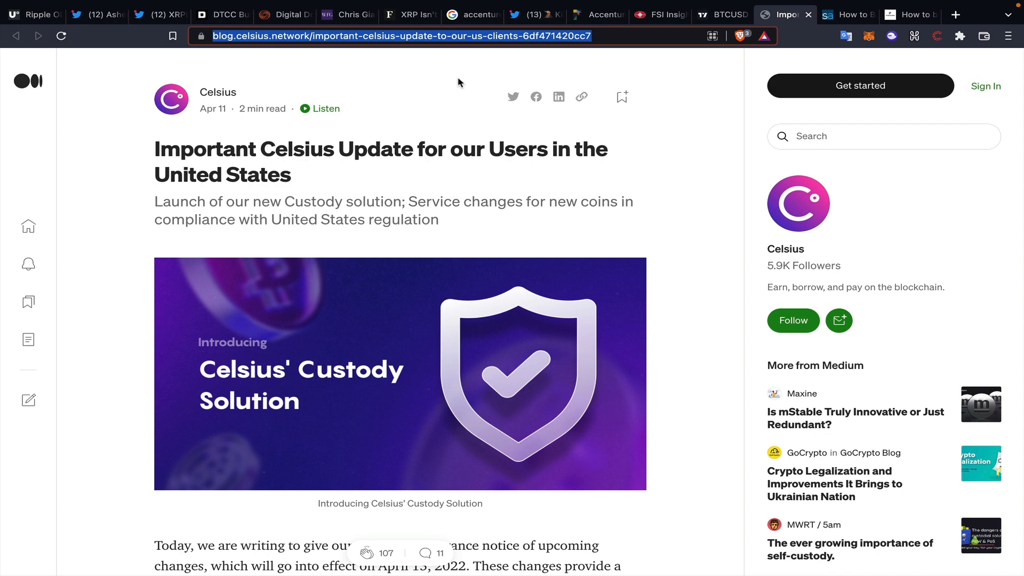